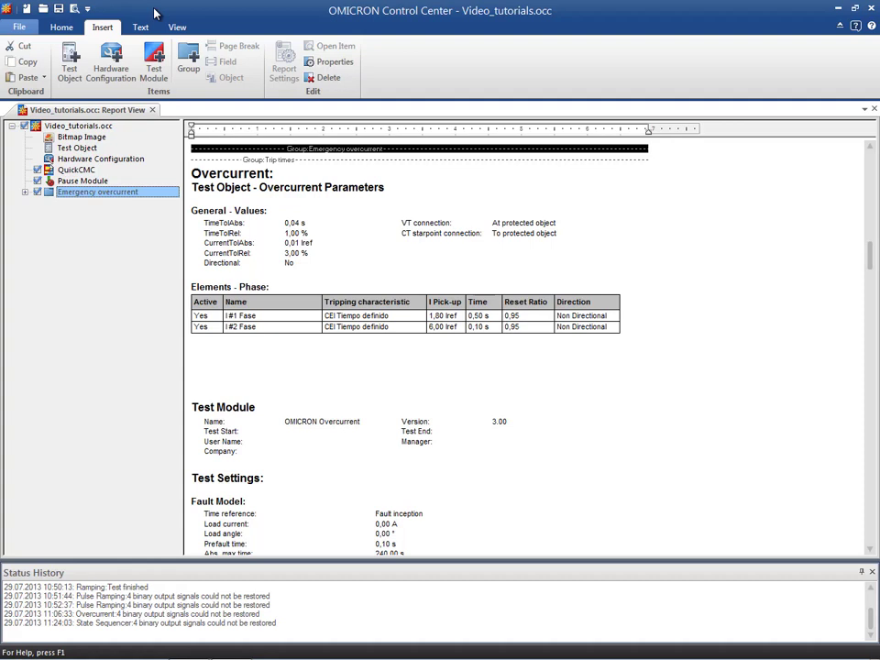
pyautogui.moveTo(176, 28)
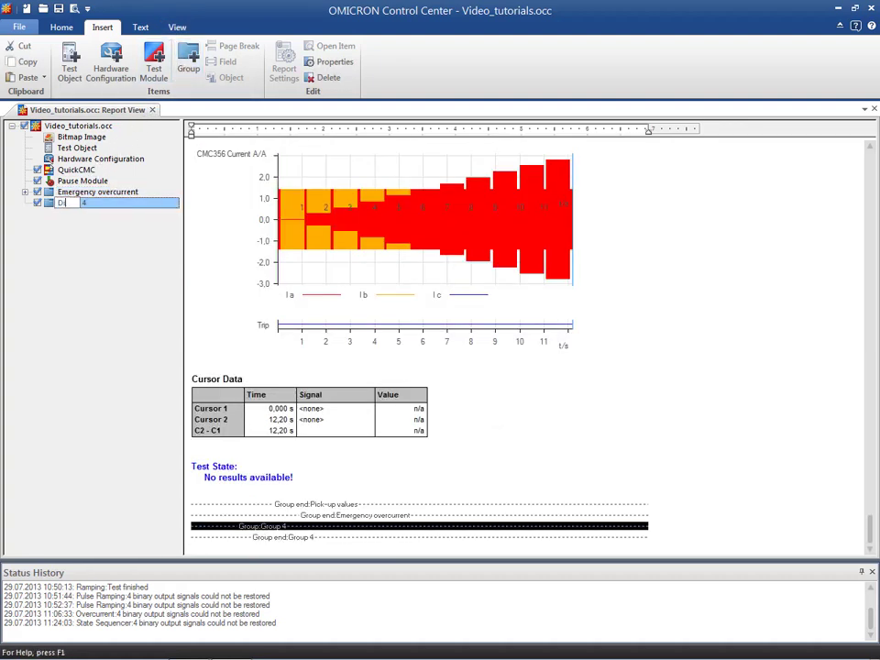
# - Name the group 'Distance protection' and insert an Advanced Distance test module
pyautogui.write('Distance protection')
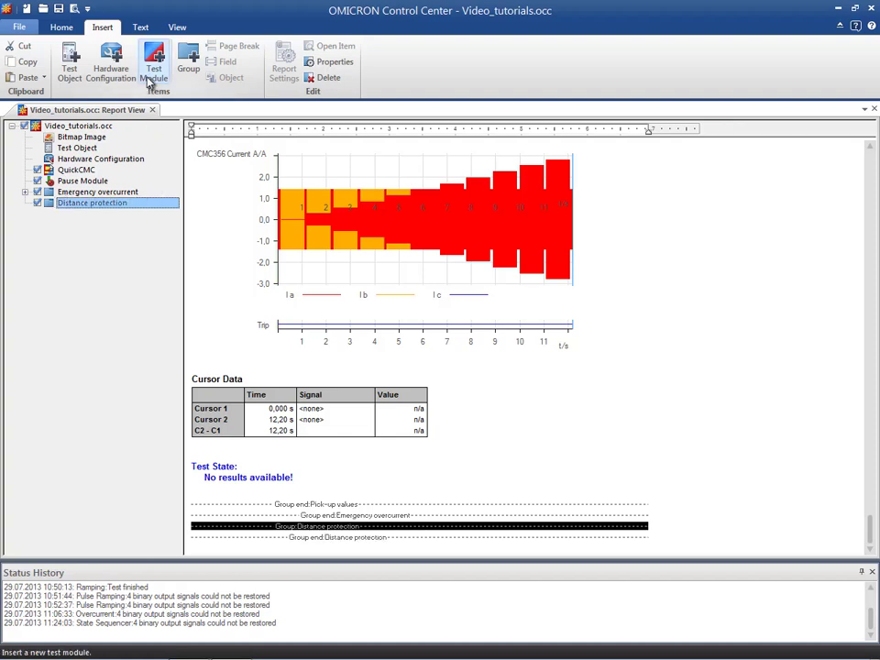
pyautogui.click(154, 59)
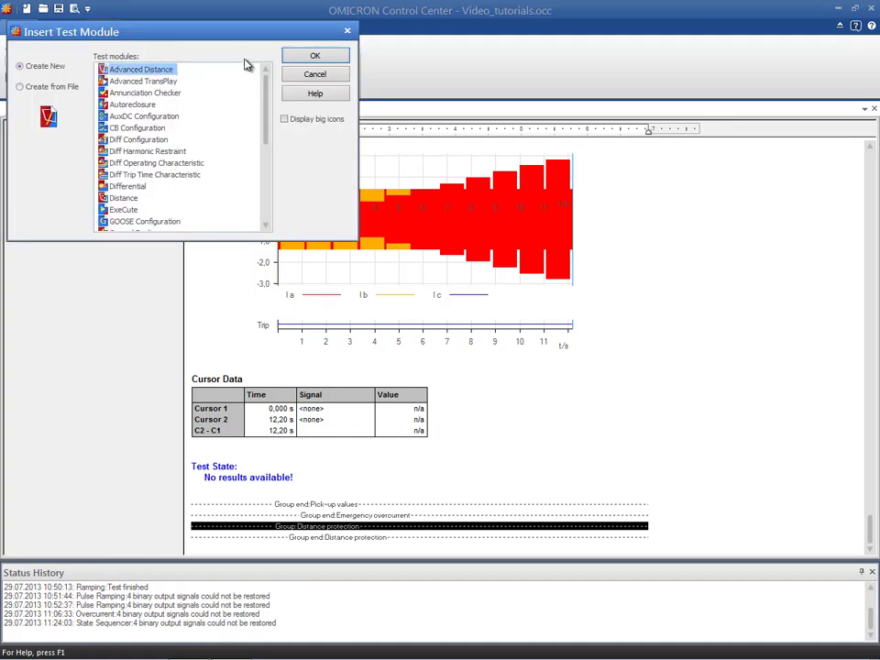
pyautogui.click(315, 55)
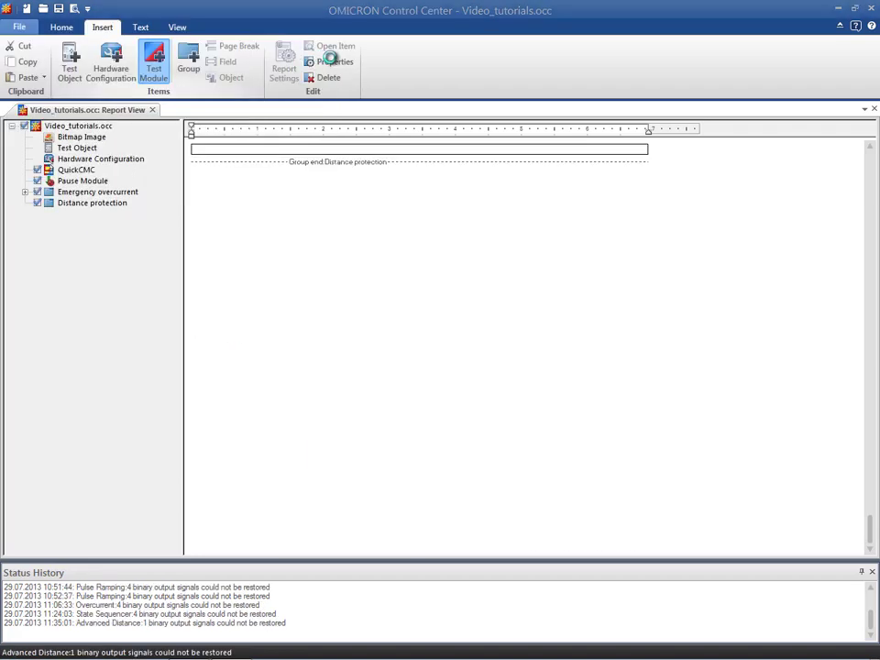
# - Launch the new Advanced Distance module and view the test object's Distance protection parameters
pyautogui.doubleClick(92, 202)
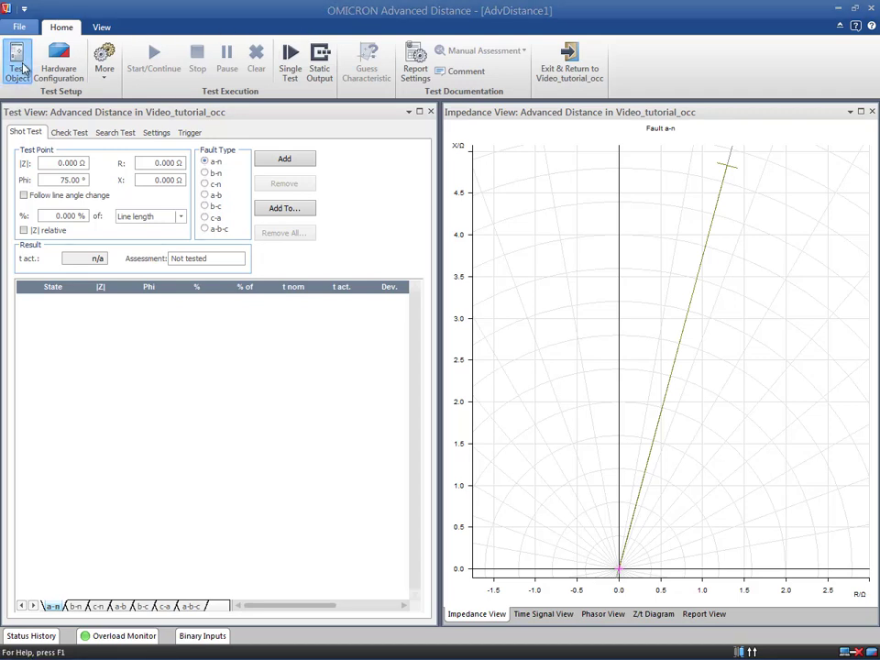
pyautogui.click(16, 63)
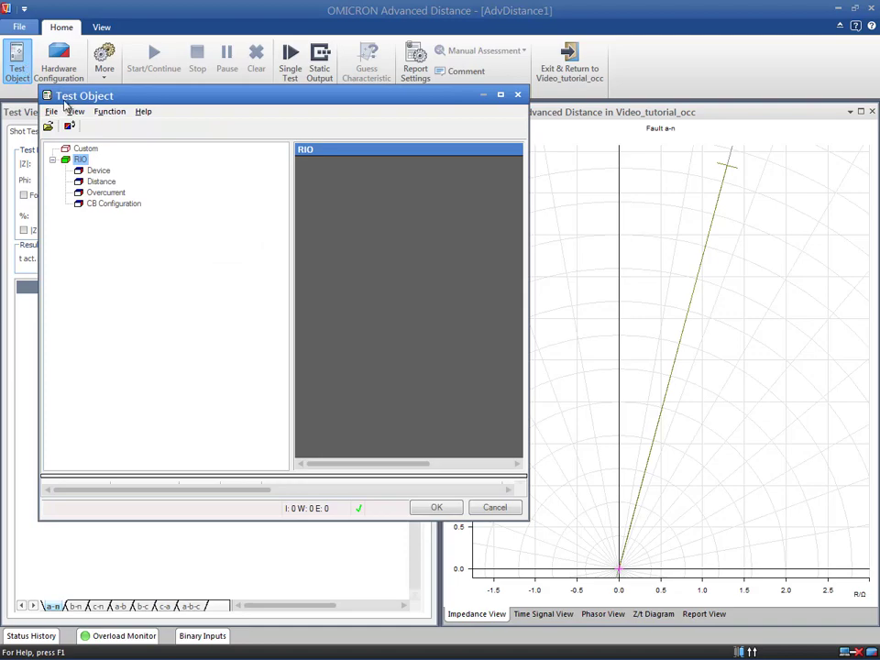
pyautogui.doubleClick(101, 181)
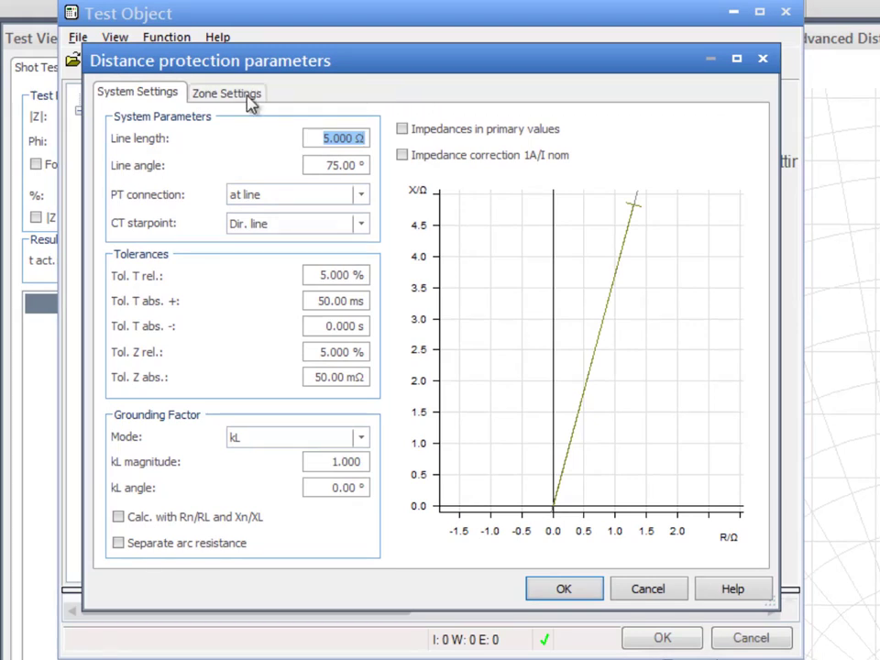
pyautogui.click(226, 91)
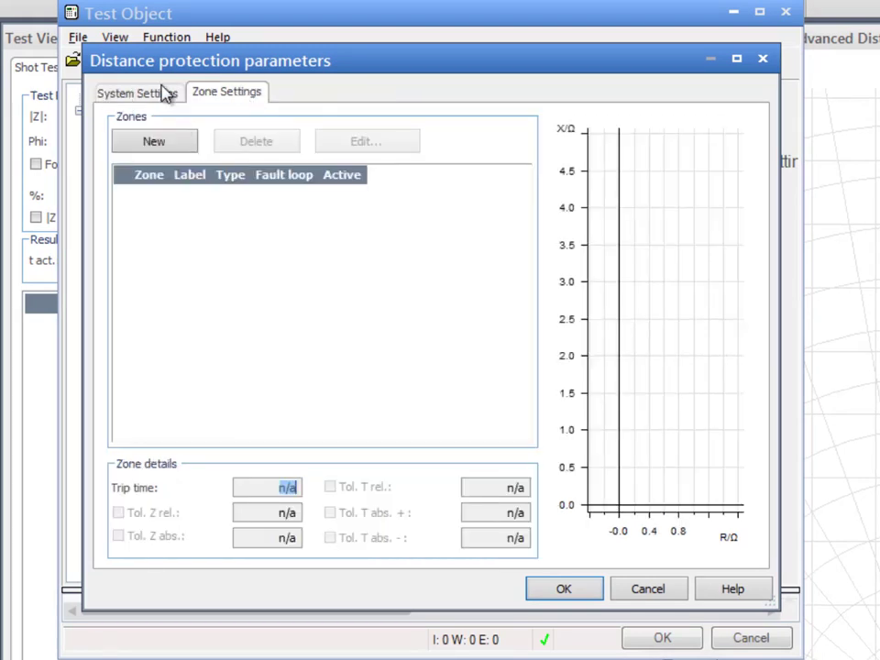
pyautogui.click(137, 91)
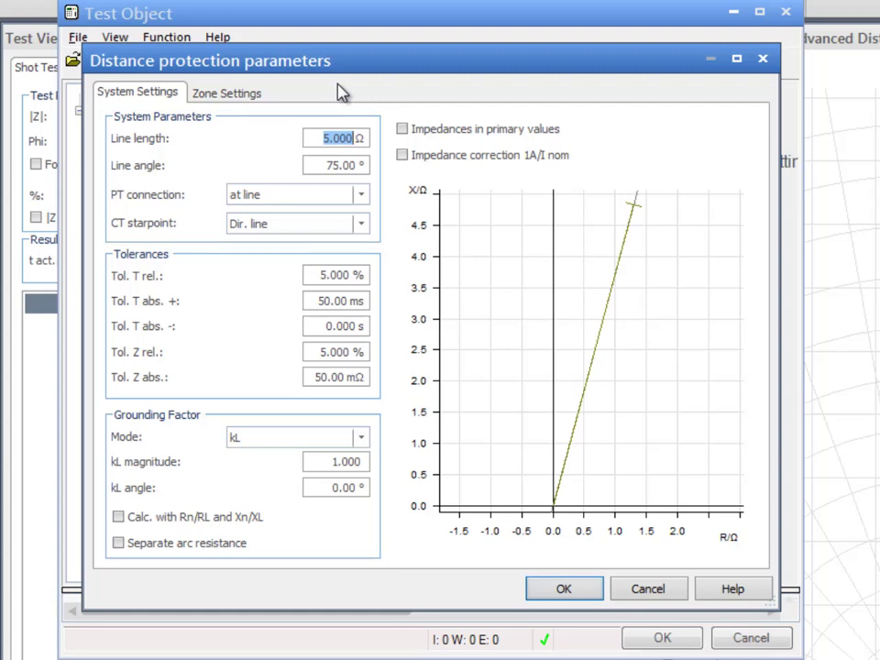
pyautogui.moveTo(404, 136)
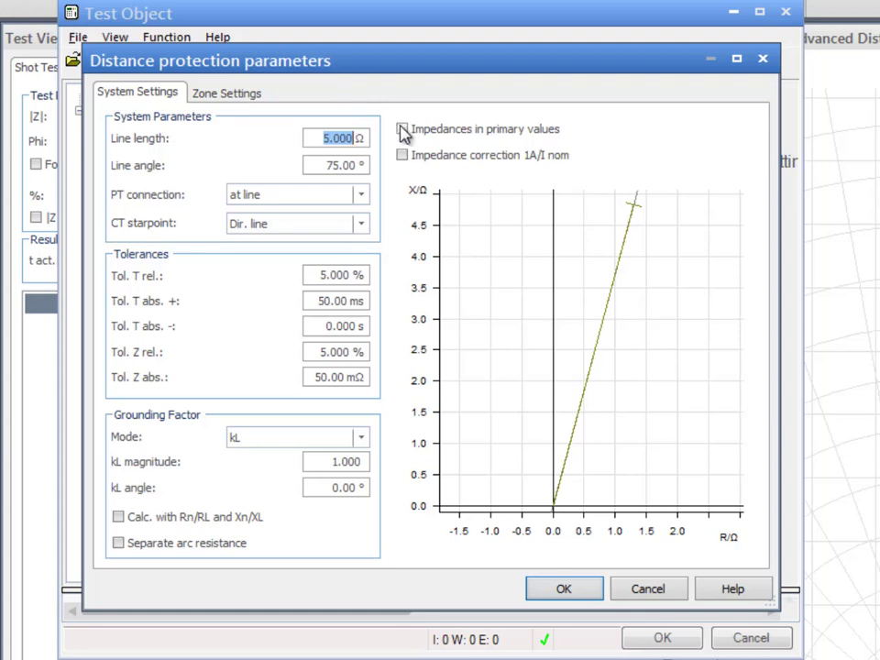
pyautogui.click(403, 128)
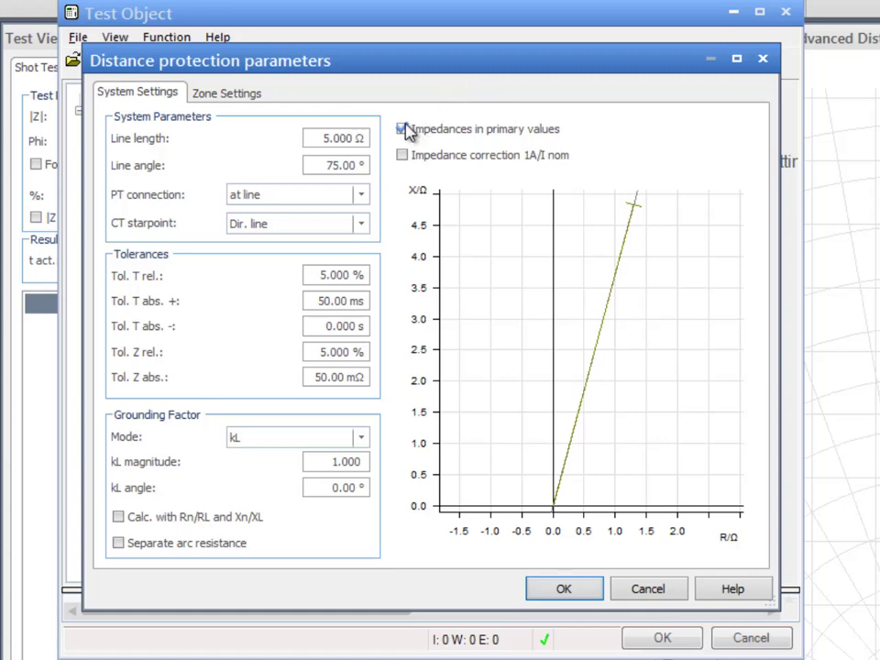
pyautogui.click(401, 128)
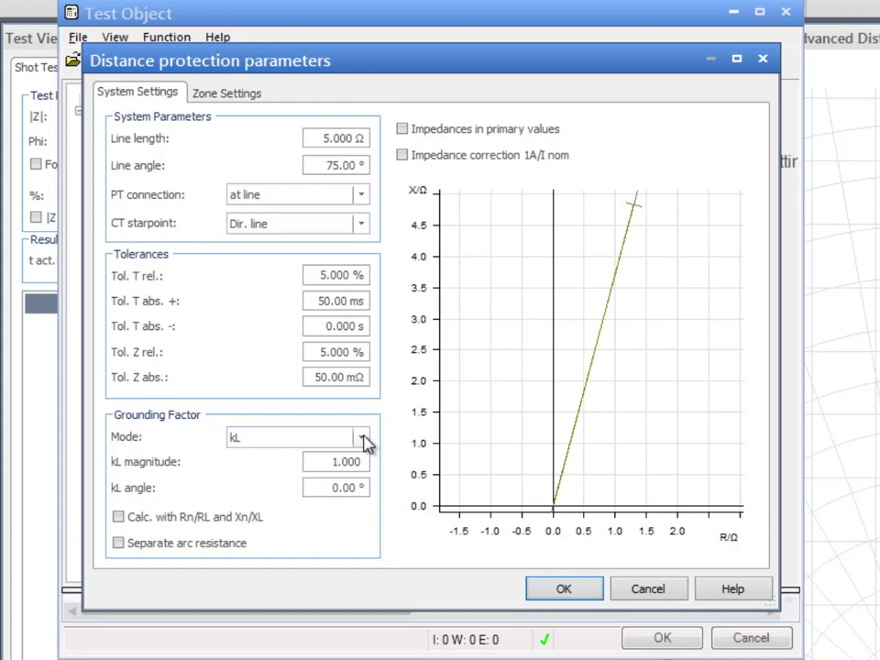
pyautogui.click(359, 437)
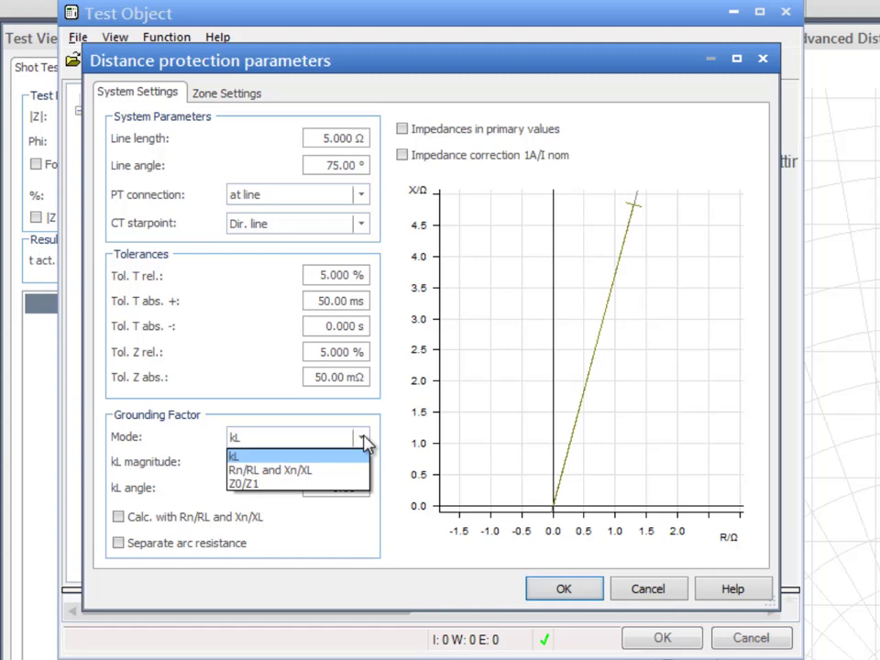
pyautogui.click(234, 457)
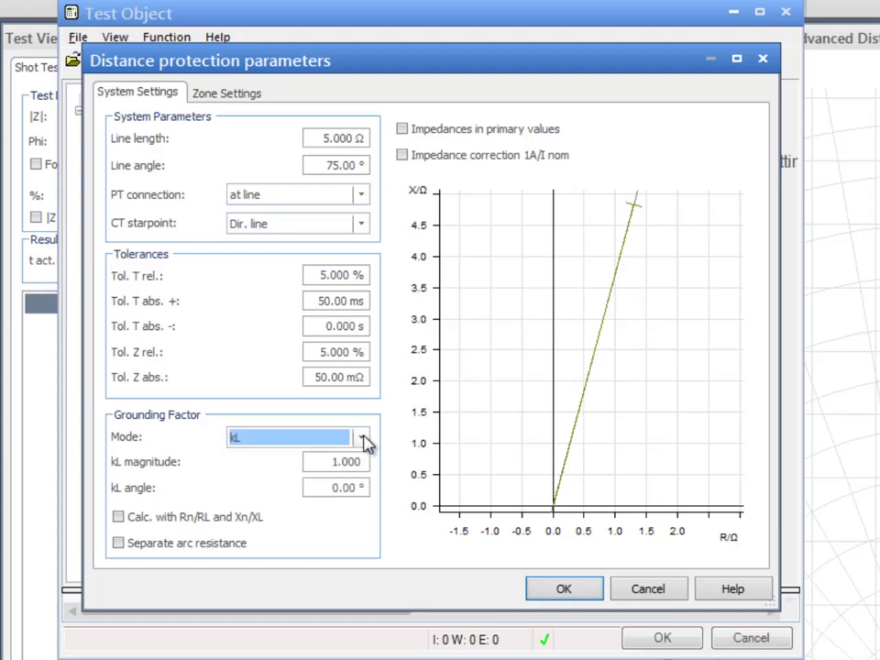
pyautogui.moveTo(389, 445)
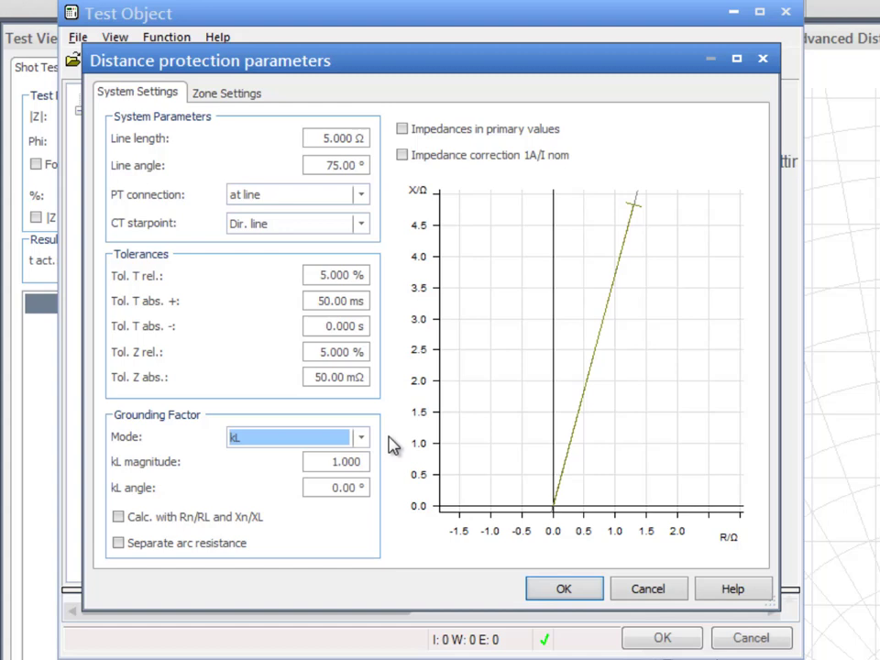
pyautogui.moveTo(386, 449)
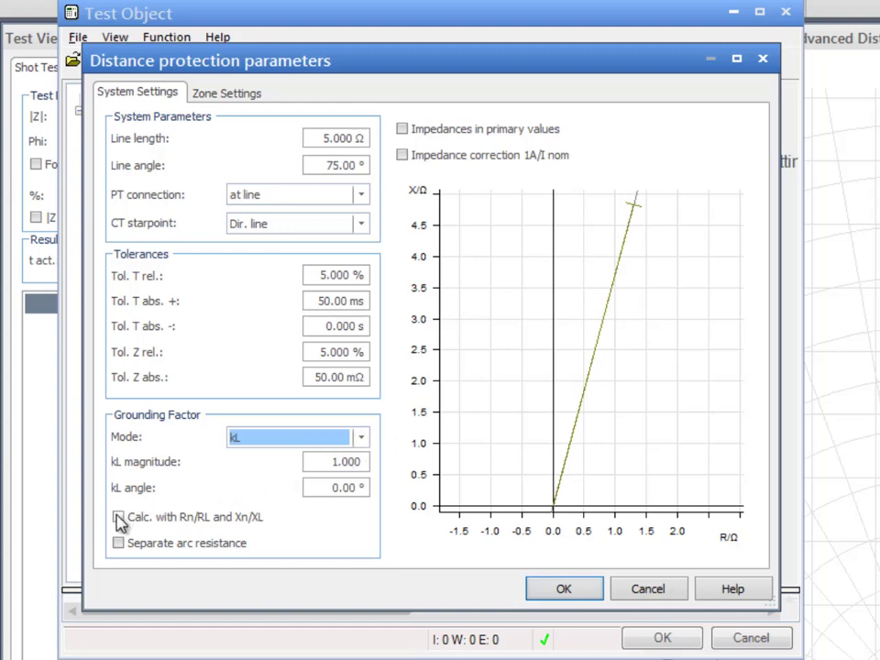
pyautogui.click(117, 517)
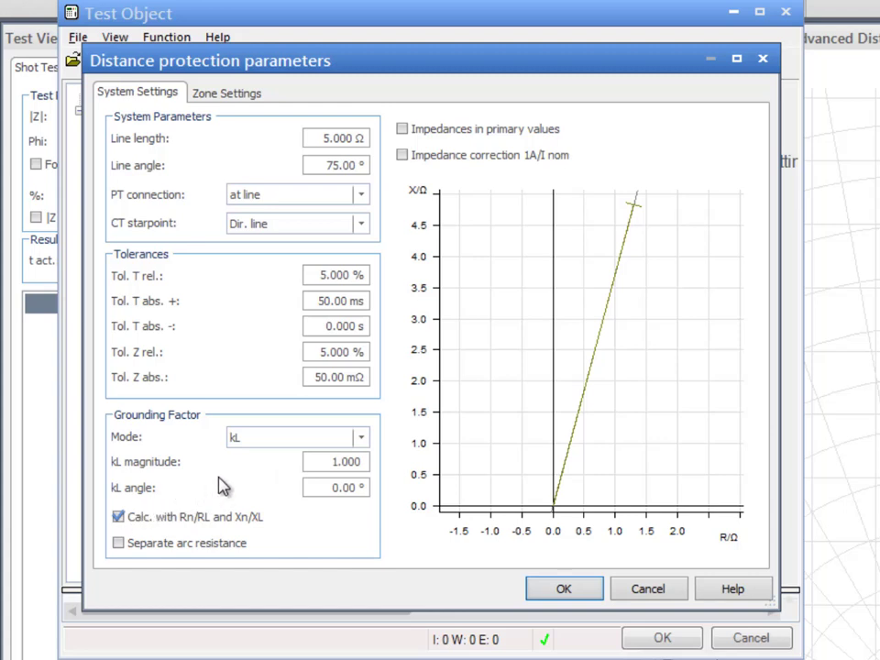
pyautogui.moveTo(156, 504)
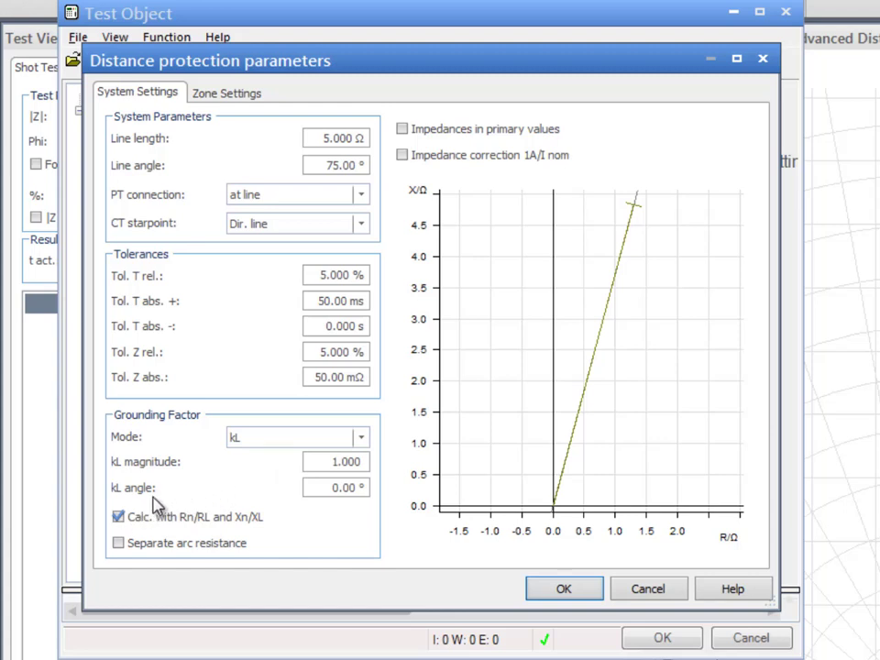
pyautogui.click(118, 517)
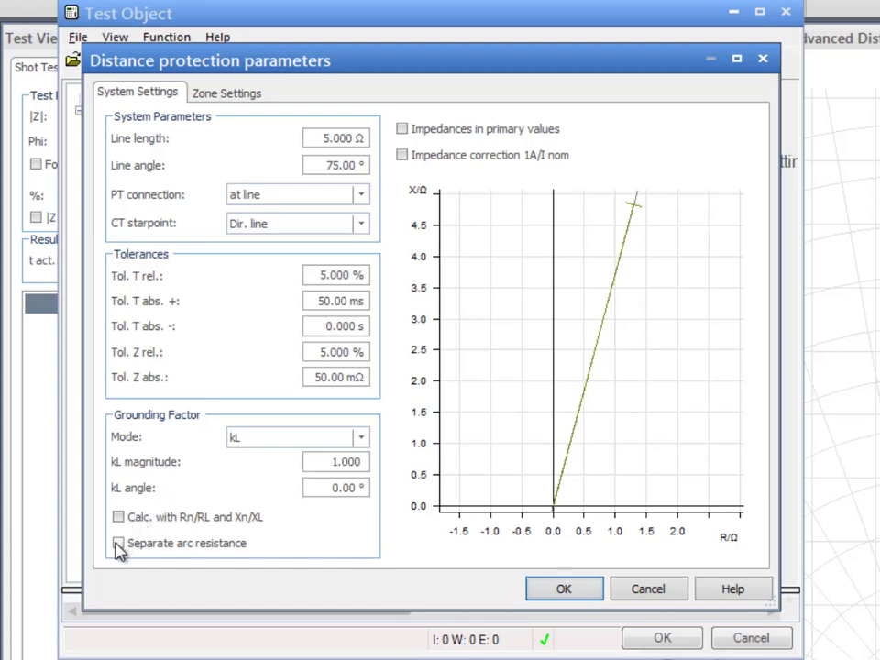
pyautogui.click(117, 543)
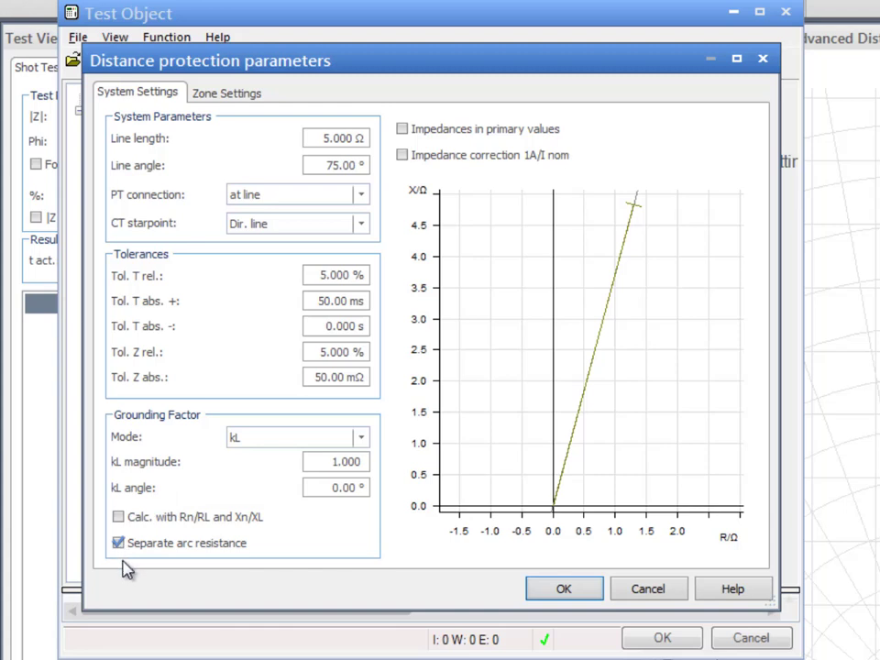
pyautogui.click(118, 542)
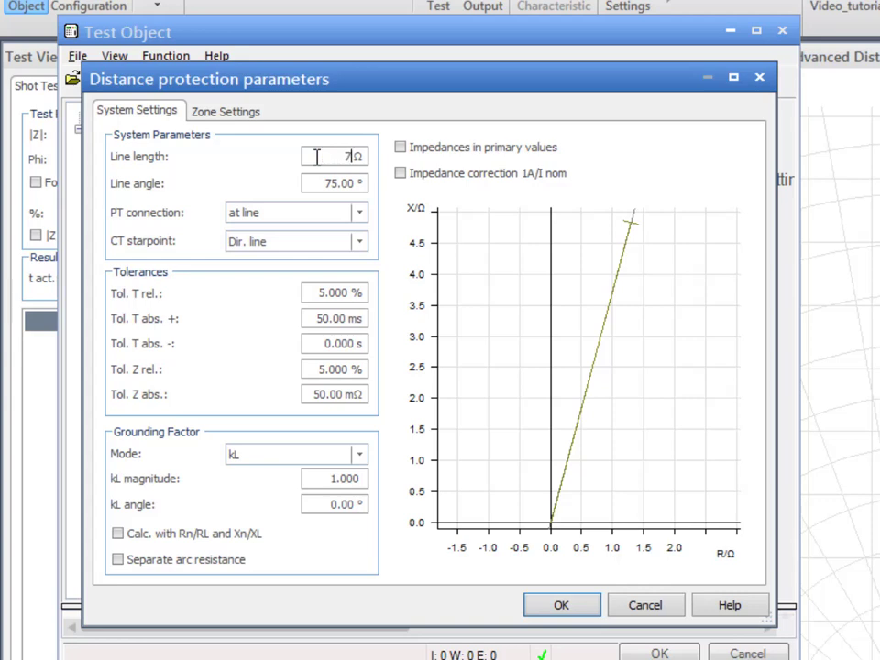
# - Enter line data of 7.84 Ω length at 64.00° line angle
pyautogui.write('7.84')
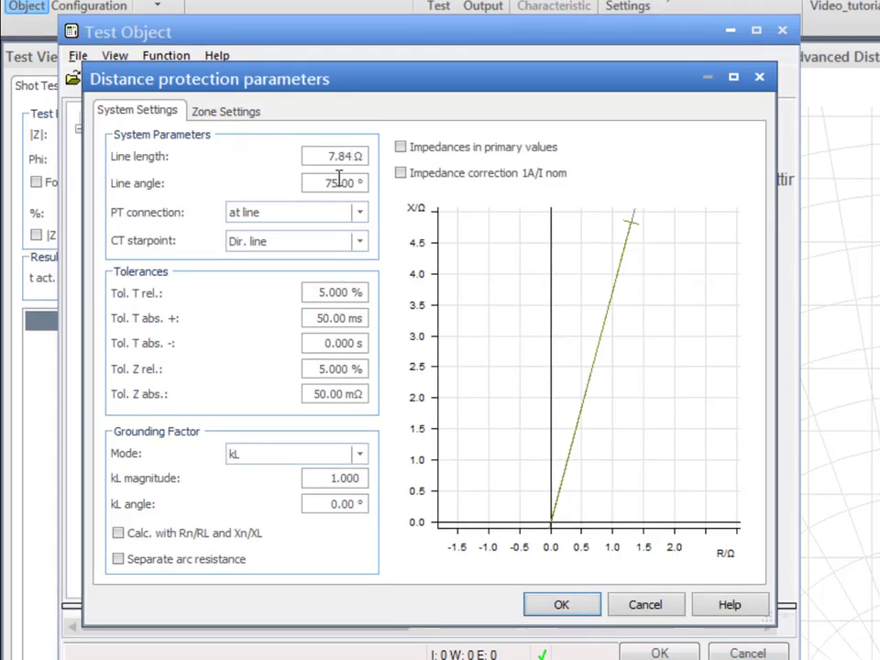
pyautogui.write('64.00')
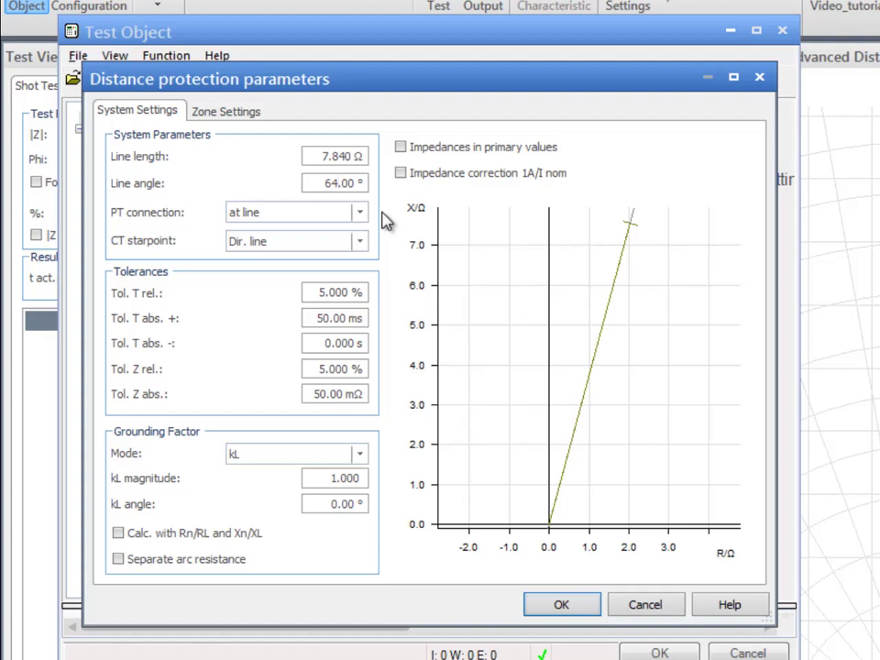
# - Use Rn/RL and Xn/XL grounding factor mode with a value of 0.600
pyautogui.click(359, 454)
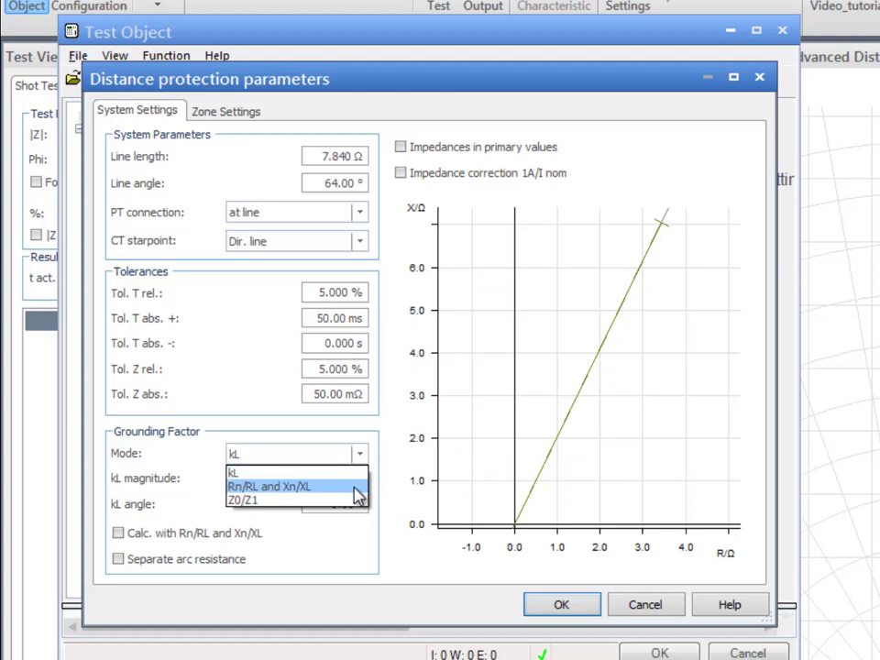
pyautogui.click(267, 486)
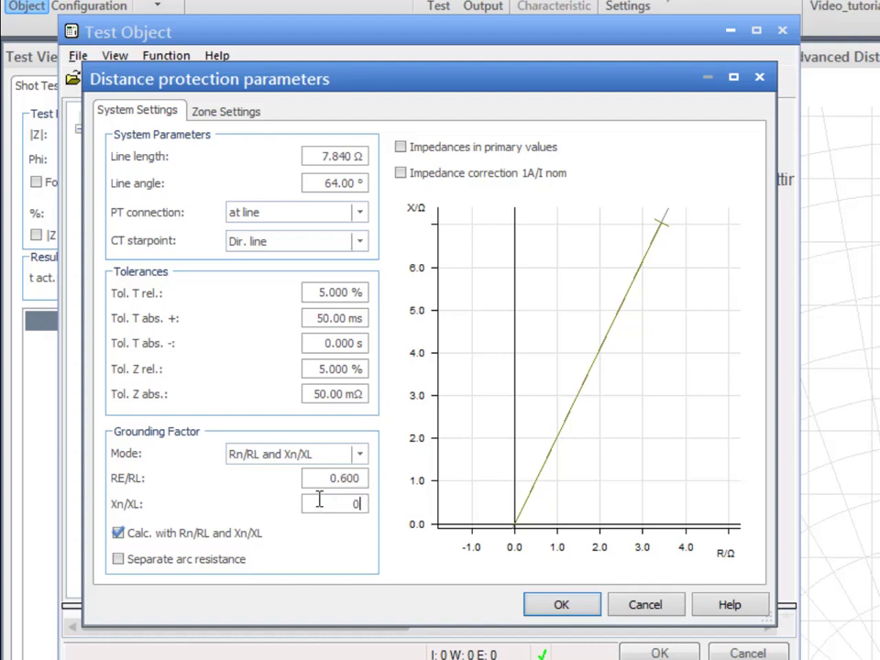
pyautogui.write('0.600')
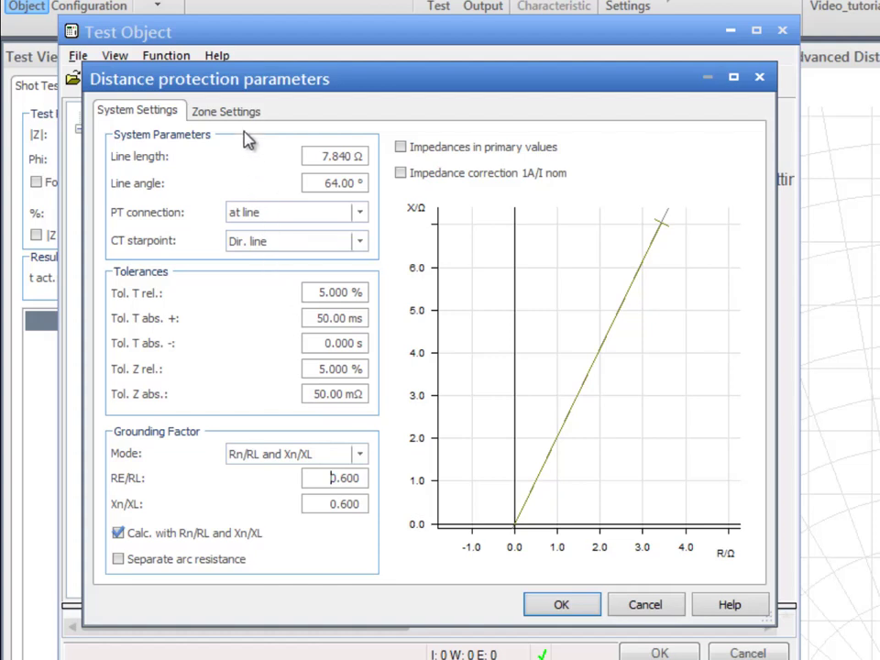
pyautogui.click(225, 111)
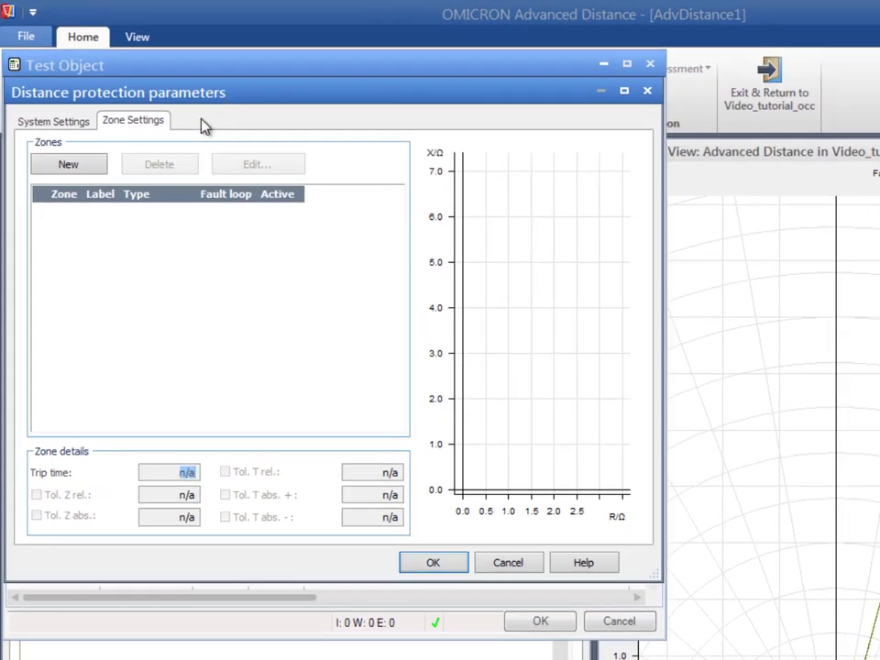
# - Create a new zone Z1 and keep its type as Tripping
pyautogui.click(67, 163)
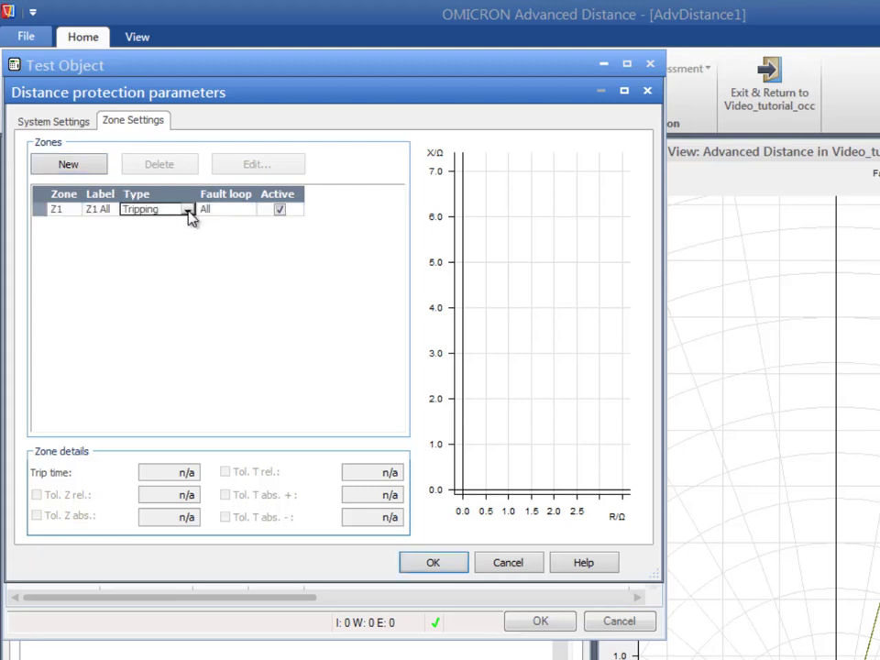
pyautogui.click(187, 209)
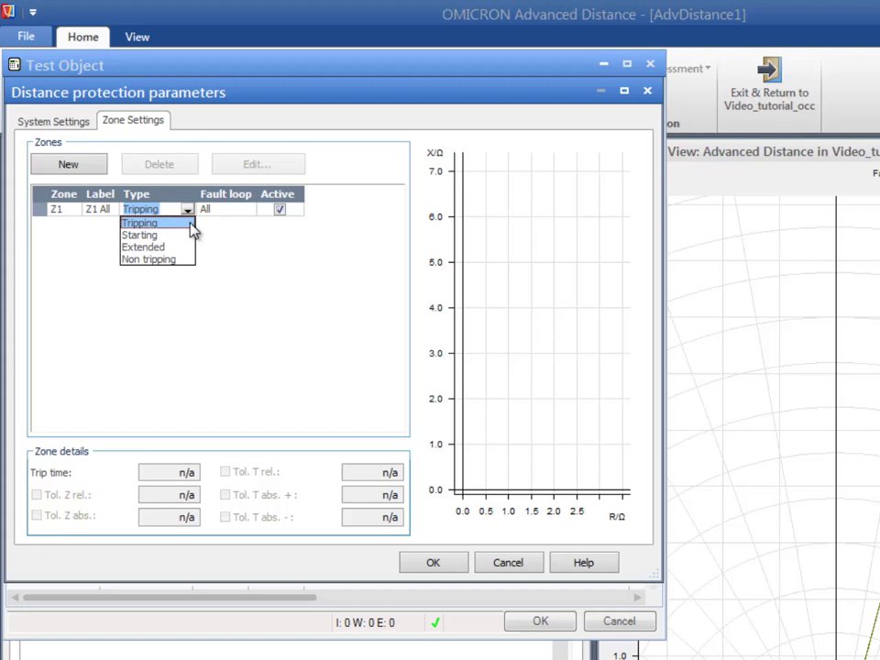
pyautogui.click(139, 224)
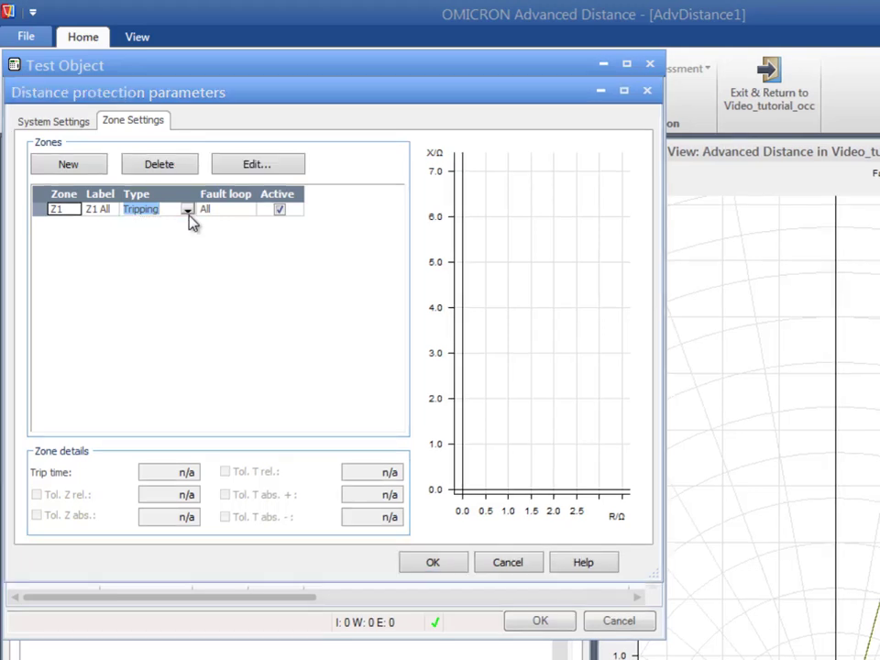
pyautogui.click(257, 165)
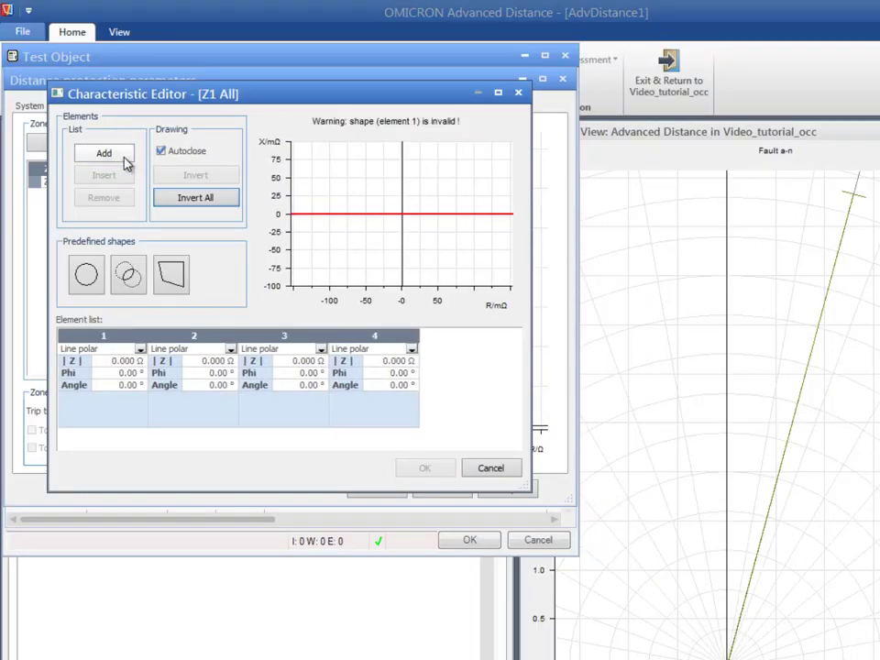
# - Add a fifth line element to Z1's characteristic and begin editing element 1
pyautogui.click(102, 154)
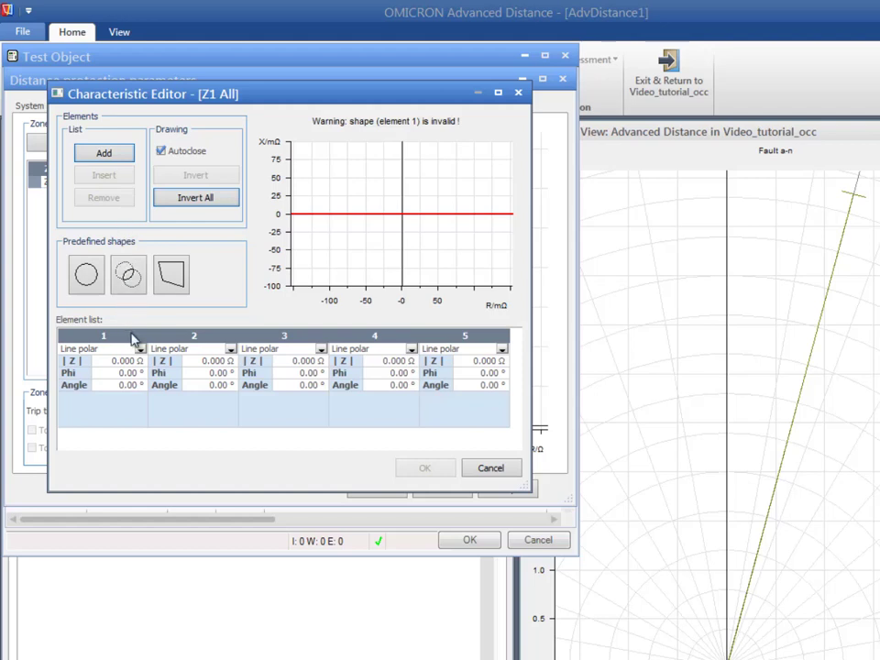
pyautogui.click(139, 348)
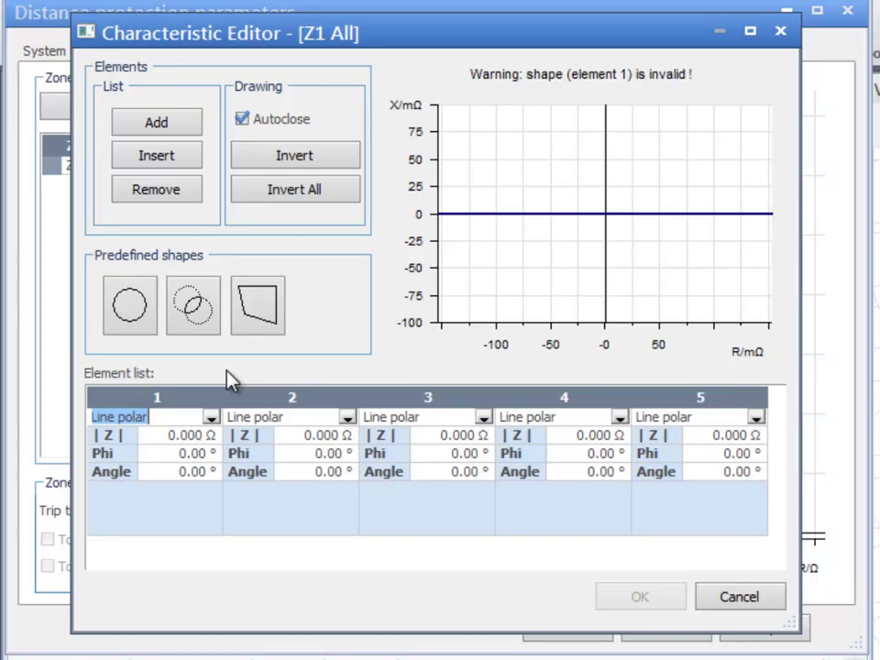
# - Make elements 1, 2 and 5 Line cartesian shapes
pyautogui.click(210, 418)
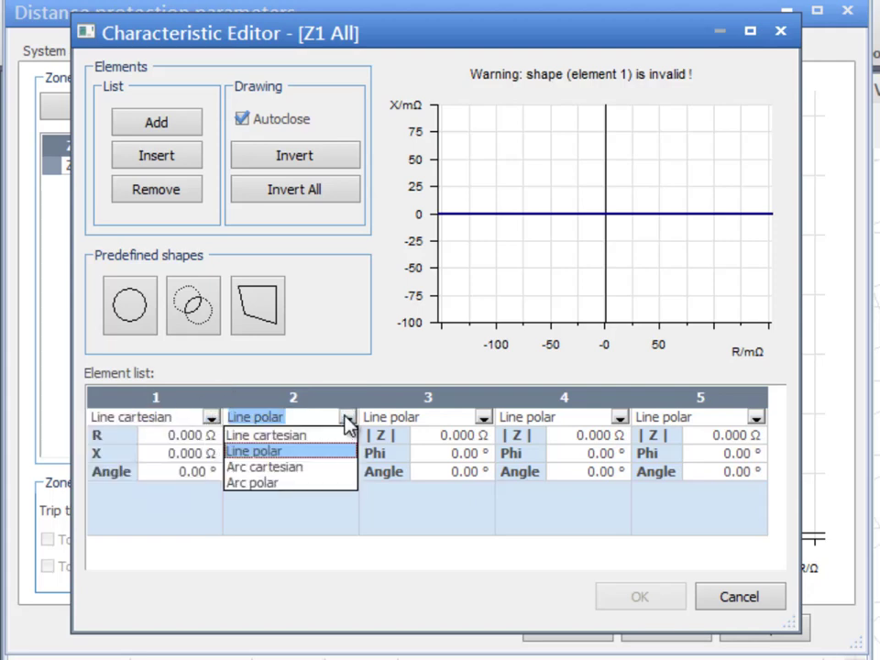
pyautogui.click(264, 434)
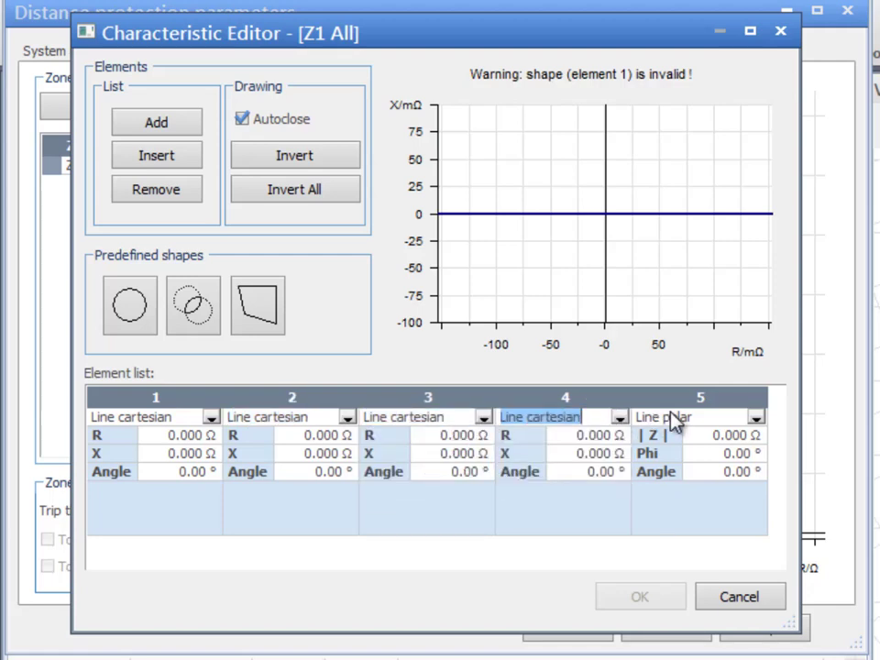
pyautogui.click(754, 418)
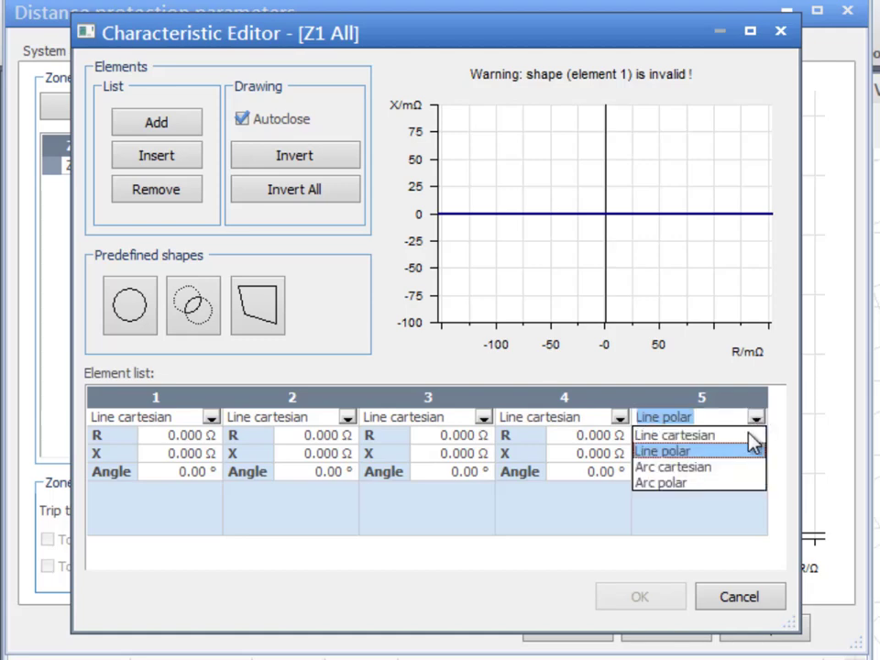
pyautogui.click(671, 435)
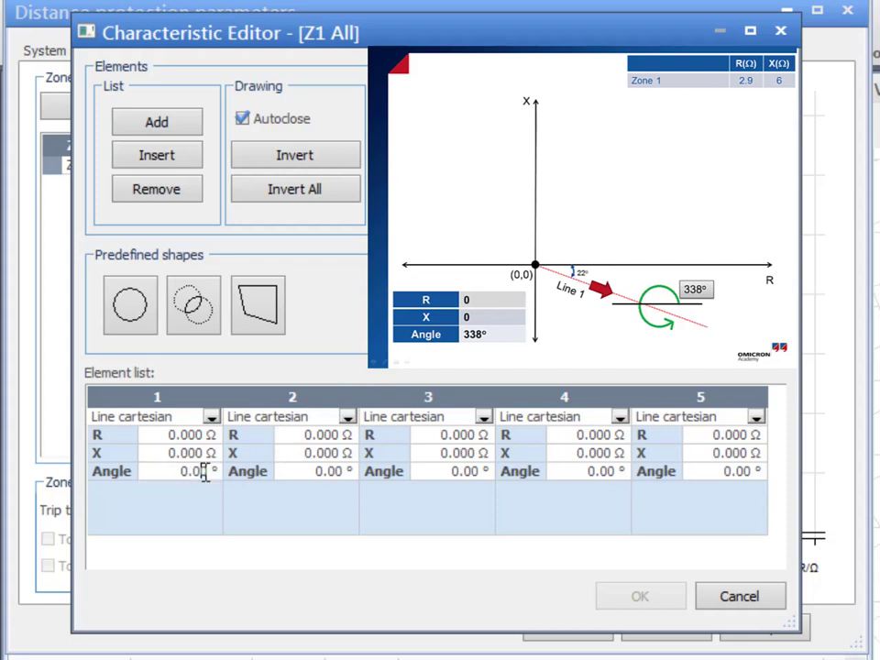
# - Enter the five lines' R, X and angle values (338°, X 6, 180°, R -2.9, 244°, 300°) to close the polygon
pyautogui.write('338')
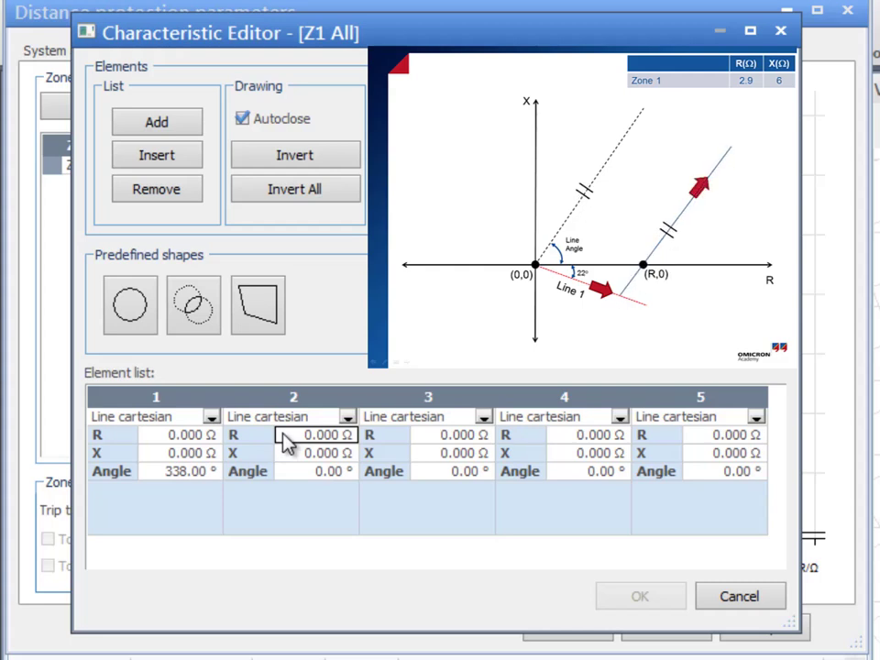
pyautogui.click(315, 434)
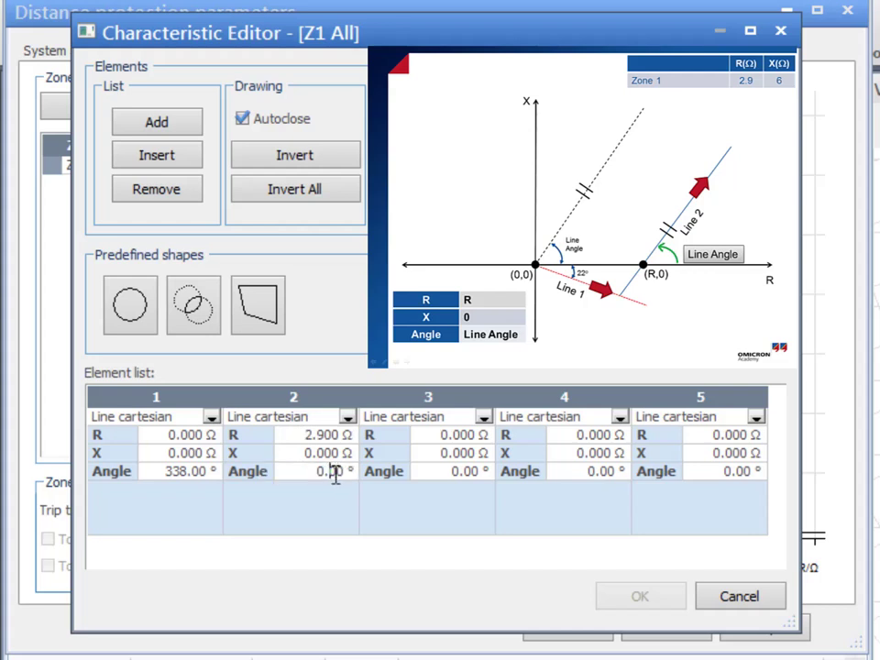
pyautogui.write('6')
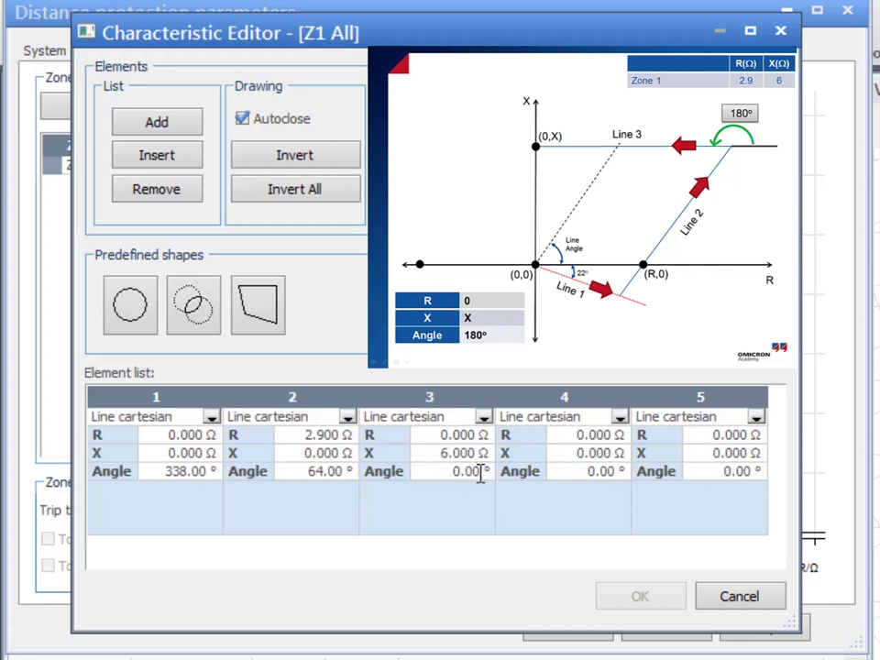
pyautogui.write('180')
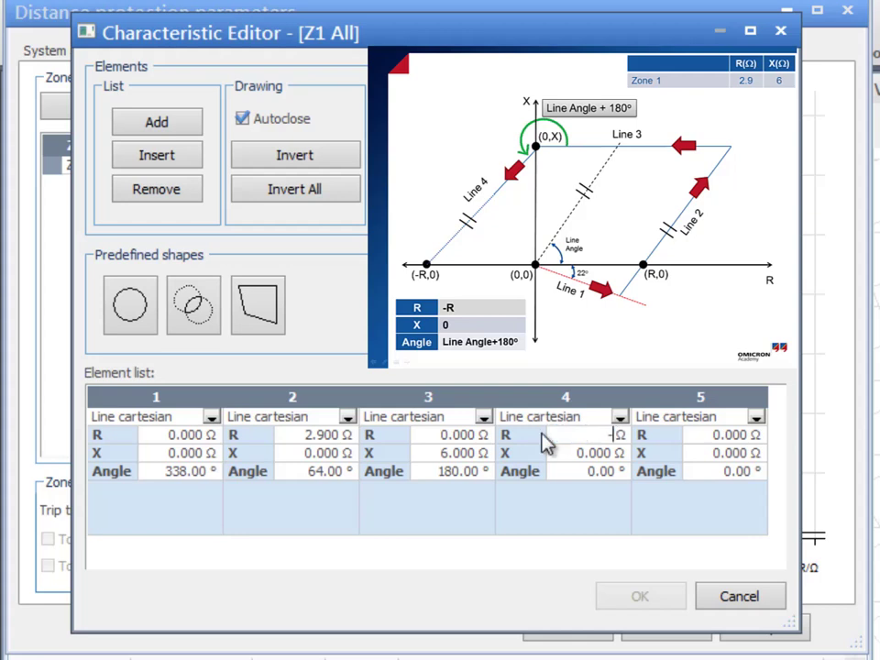
pyautogui.write('-2.900 Ω')
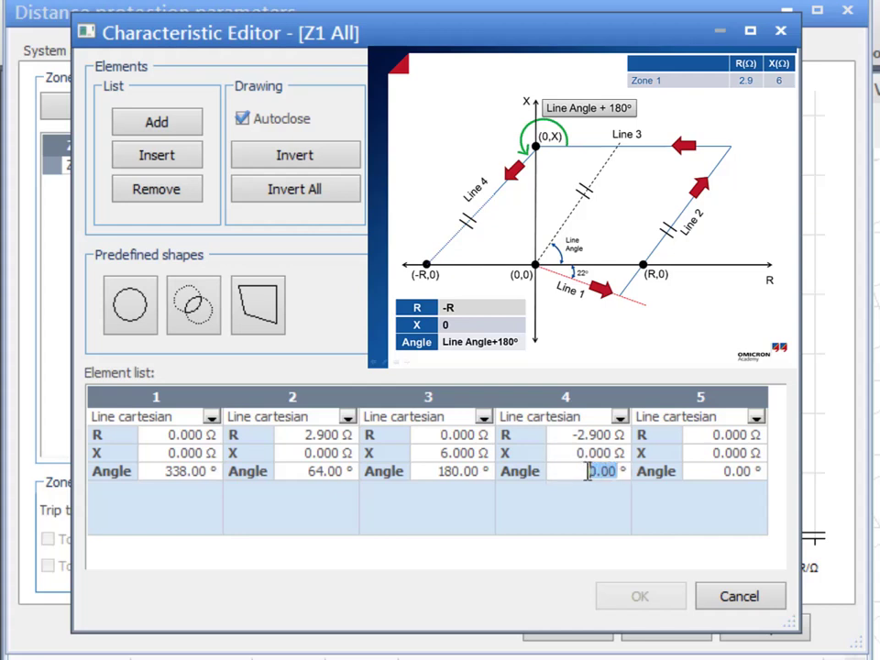
pyautogui.write('244')
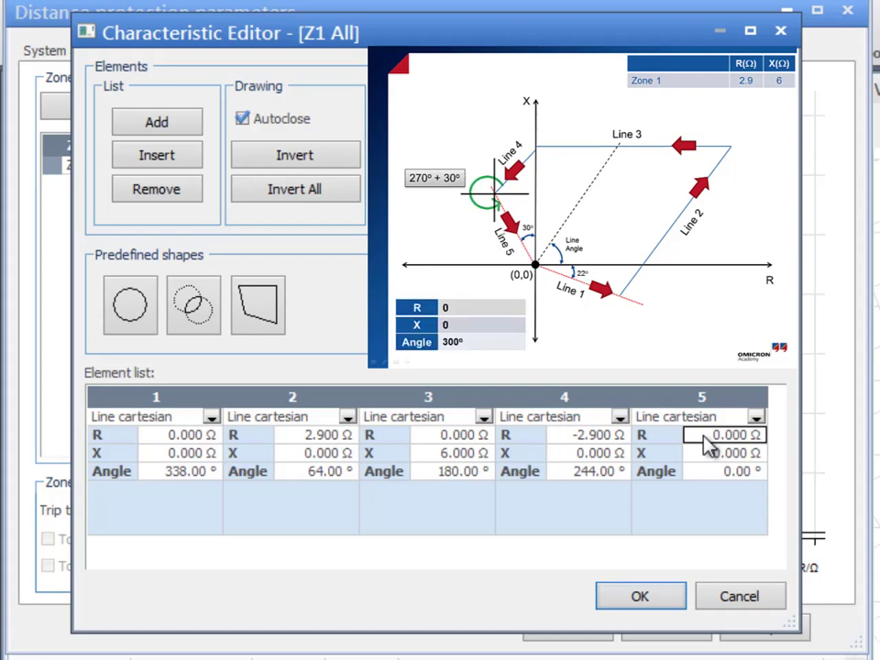
pyautogui.click(737, 469)
pyautogui.write('300')
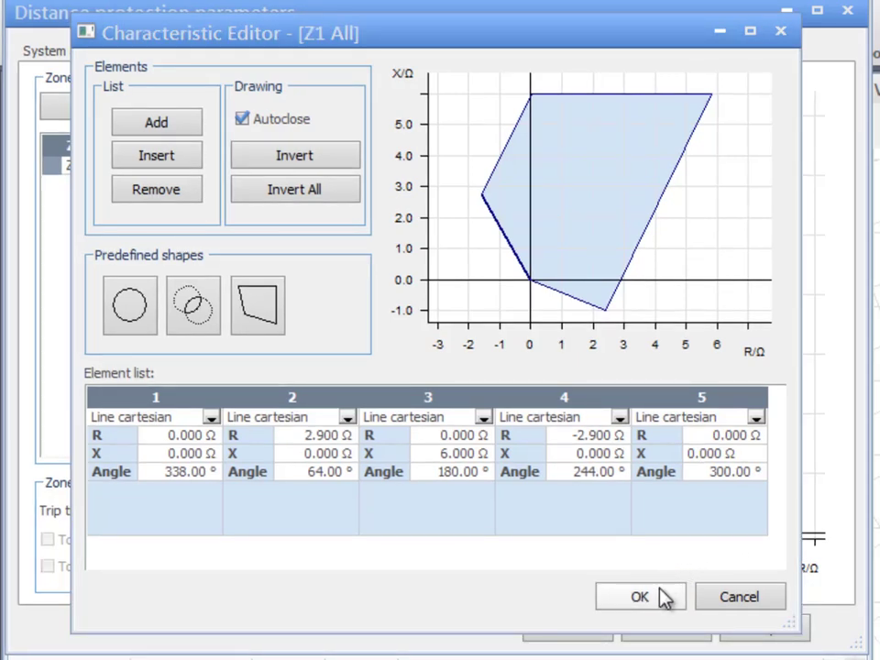
# - Confirm the Z1 characteristic and bring up the zone copy/paste menu
pyautogui.click(638, 597)
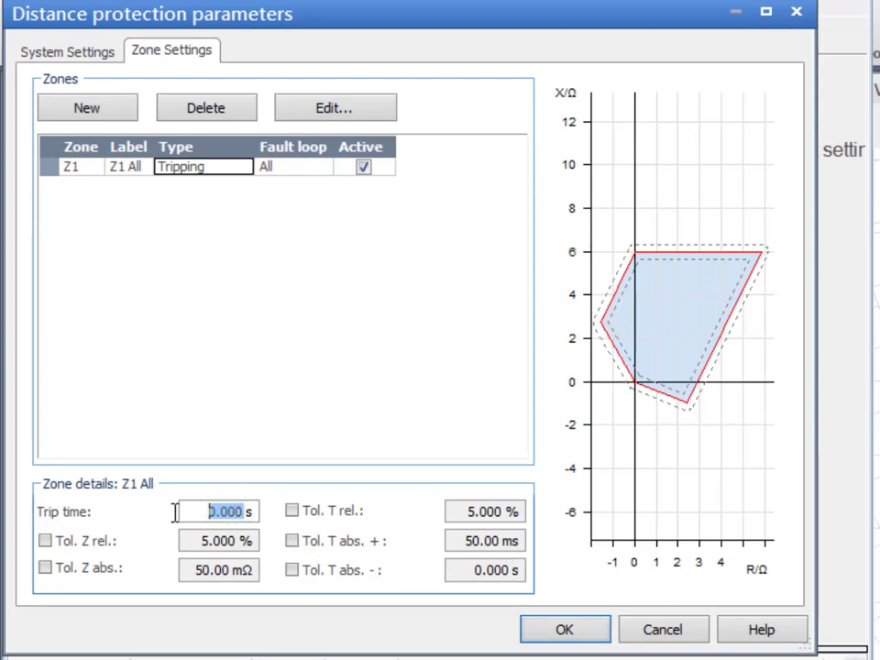
pyautogui.moveTo(143, 403)
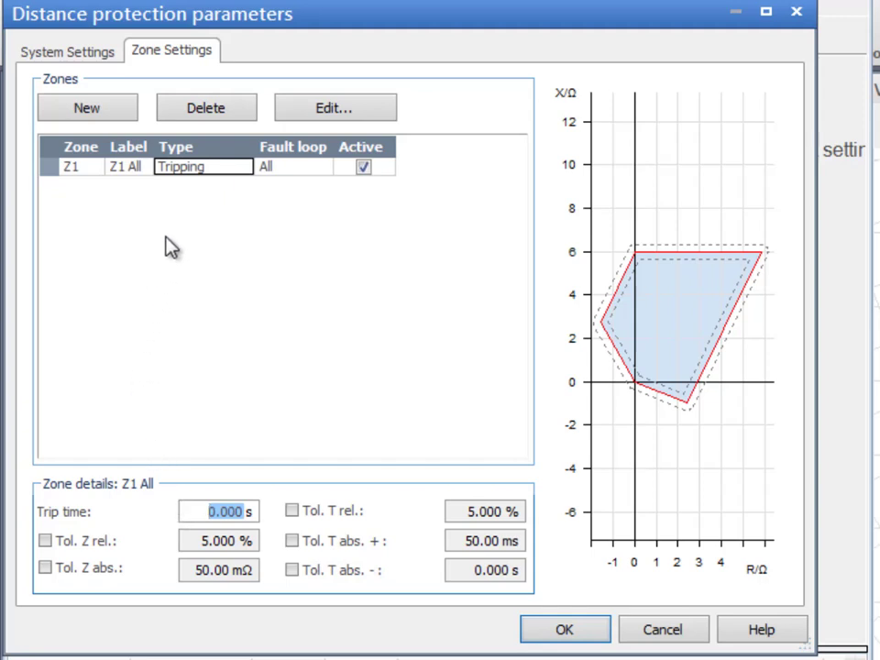
pyautogui.rightClick(128, 166)
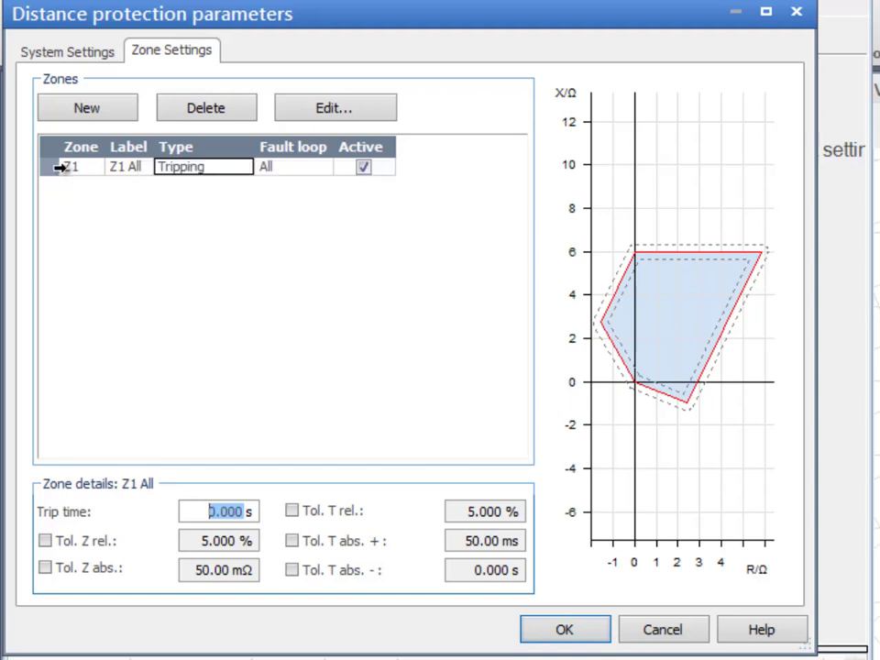
# - Duplicate Z1 into new zones Z2–Z4 and review Z2's characteristic
pyautogui.click(86, 106)
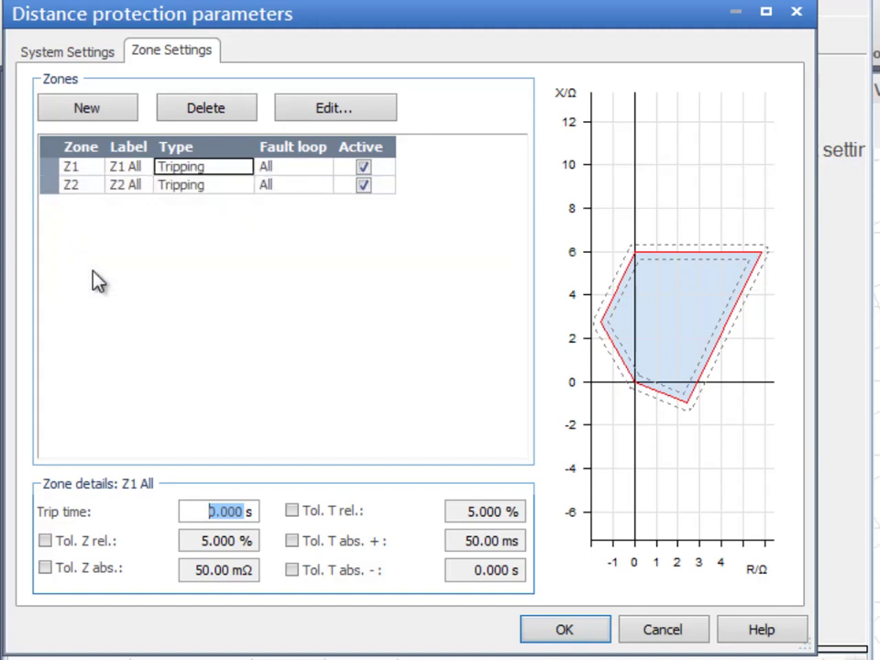
pyautogui.rightClick(77, 165)
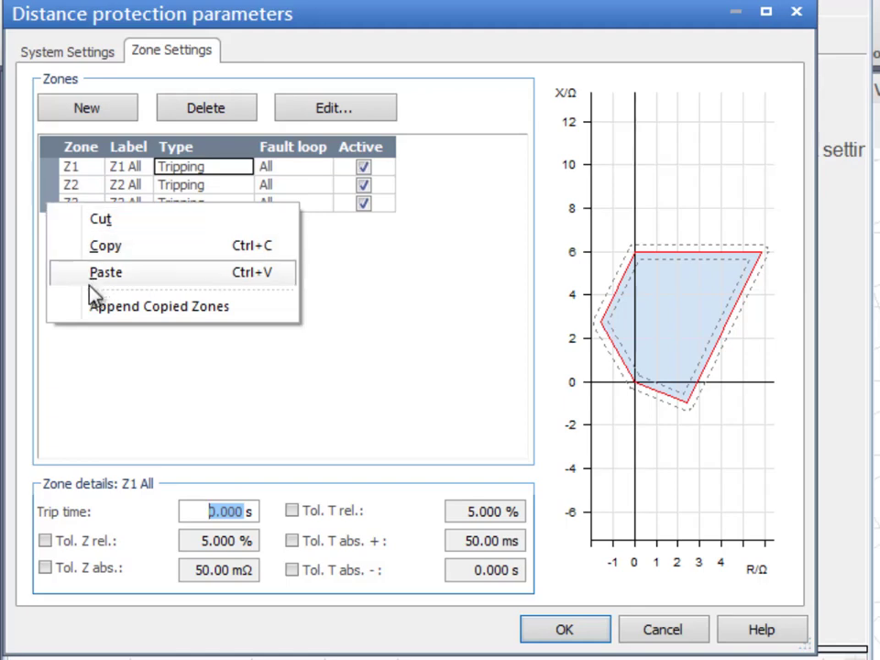
pyautogui.click(106, 271)
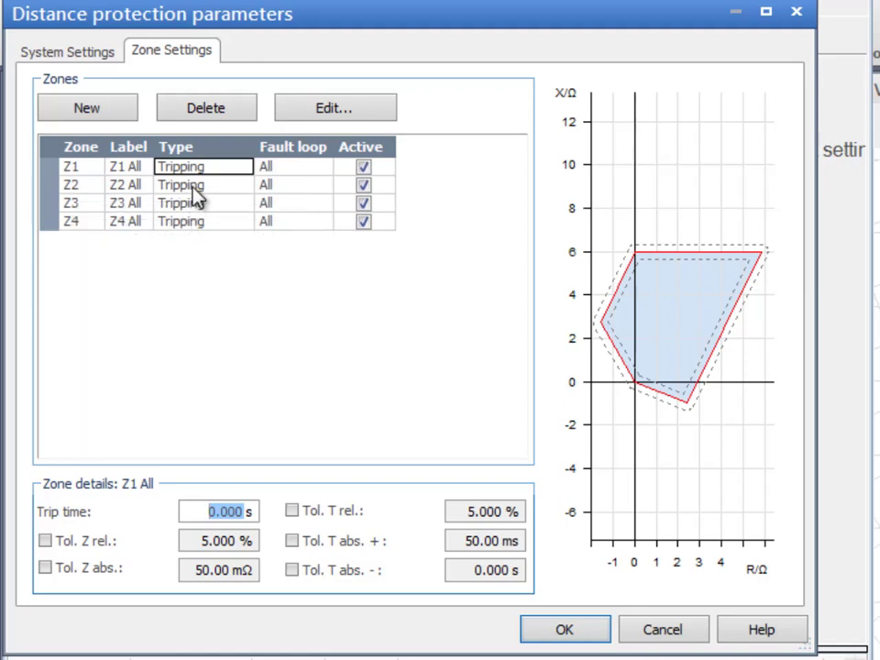
pyautogui.click(334, 106)
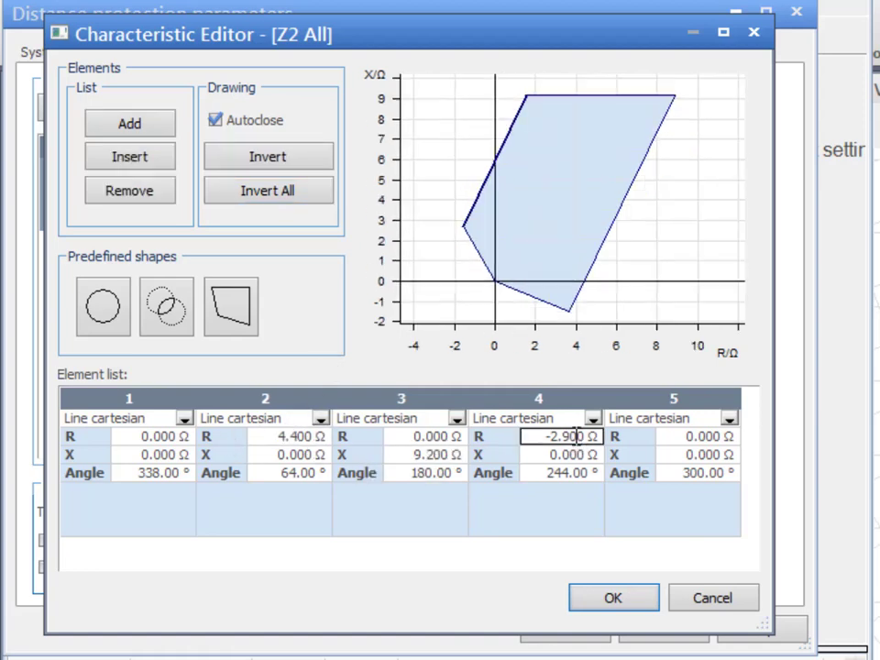
pyautogui.click(612, 597)
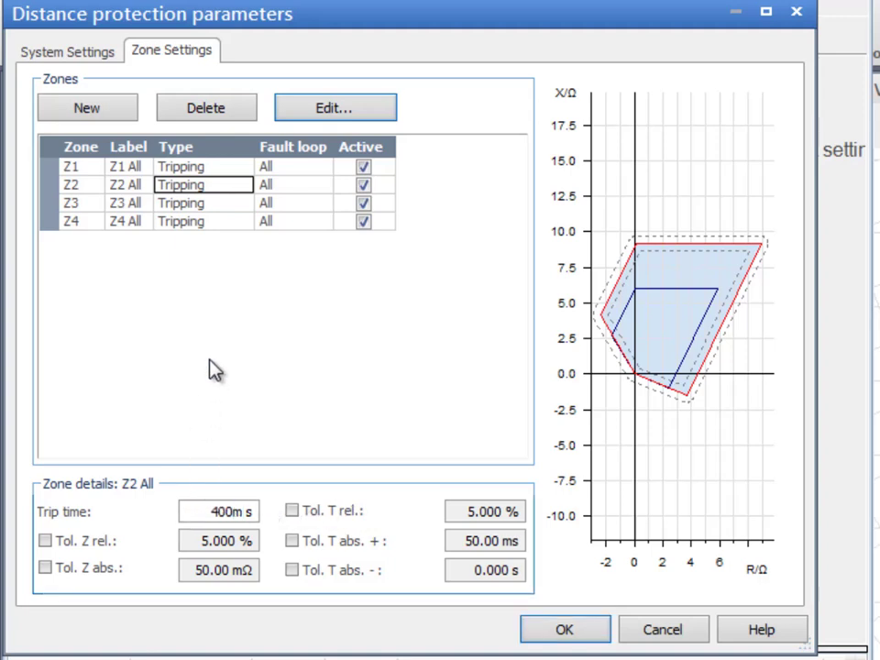
# - Accept Z3's characteristic and give it an 800 ms trip time
pyautogui.click(201, 201)
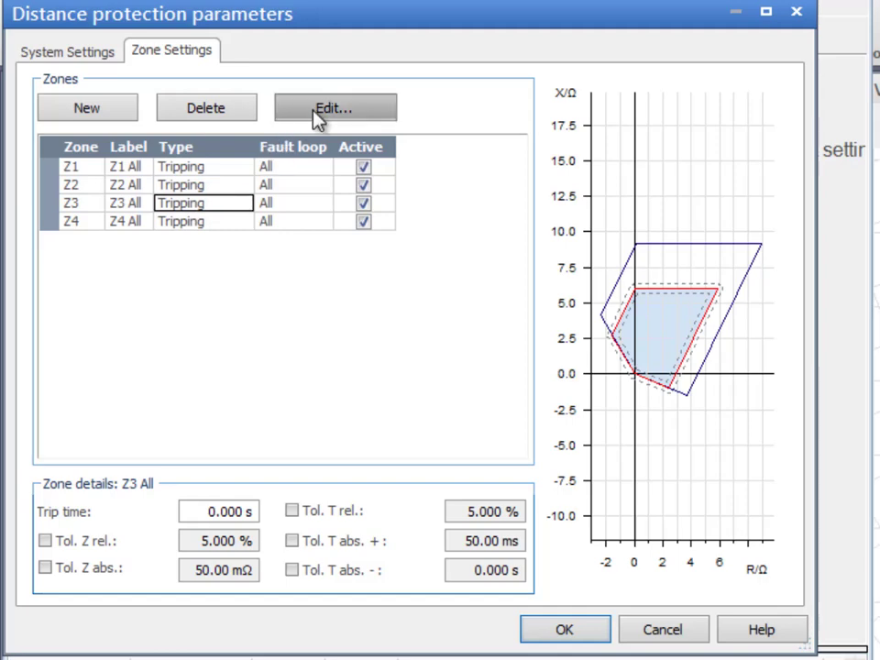
pyautogui.click(334, 106)
pyautogui.write('-5.4')
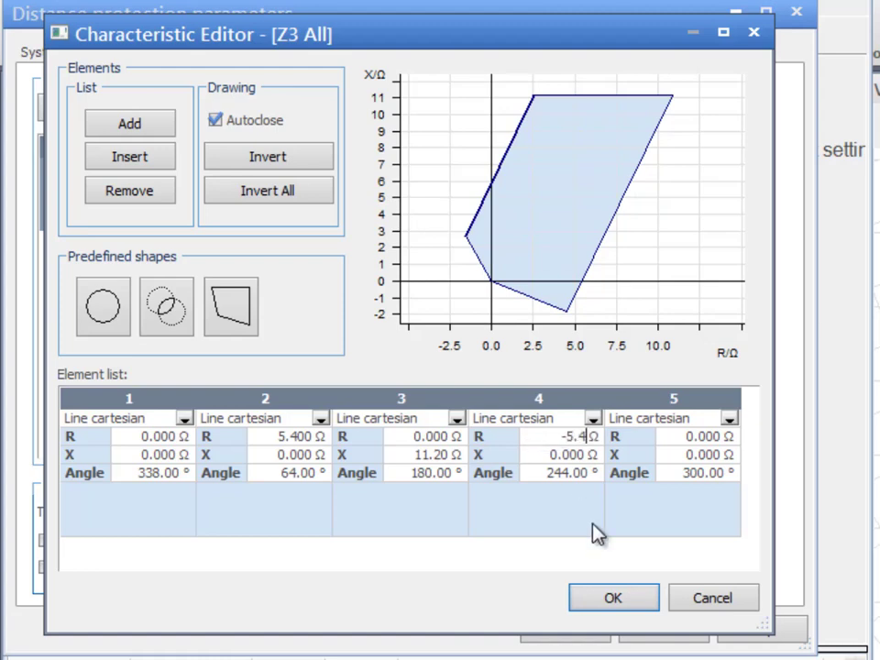
pyautogui.click(613, 598)
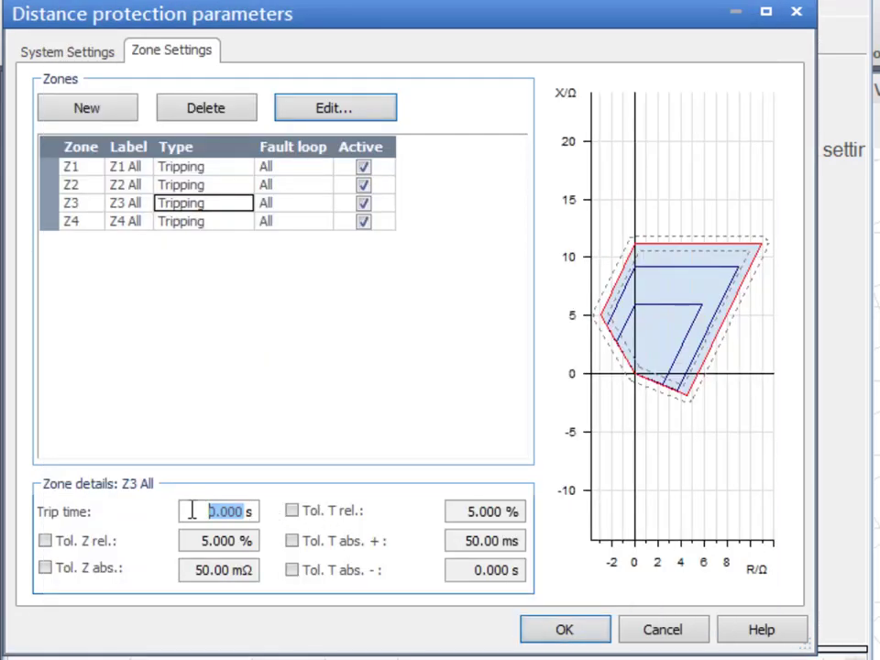
pyautogui.write('800ms')
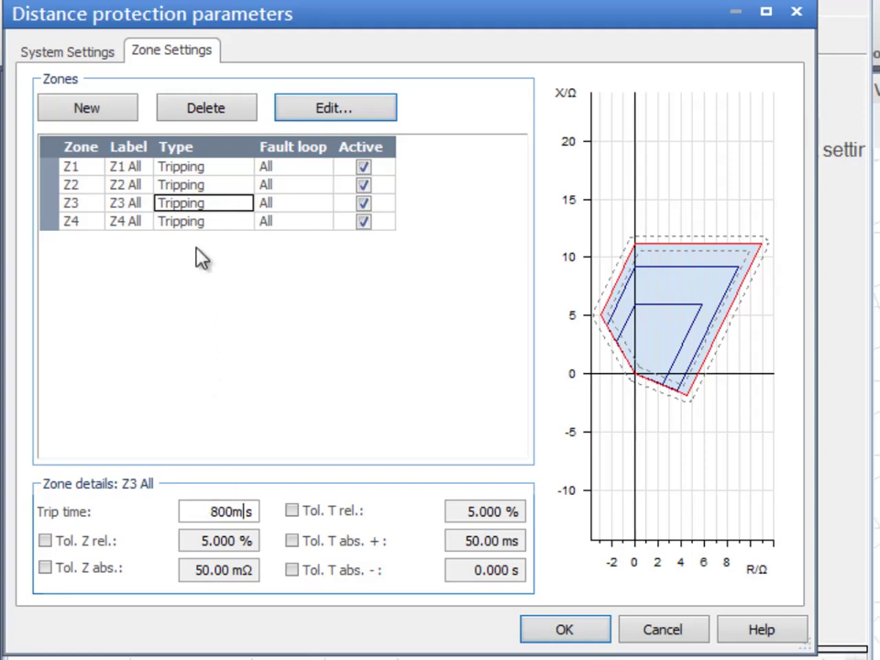
# - Change zone Z4 to an Extended zone ZE4 and accept its characteristic
pyautogui.click(242, 220)
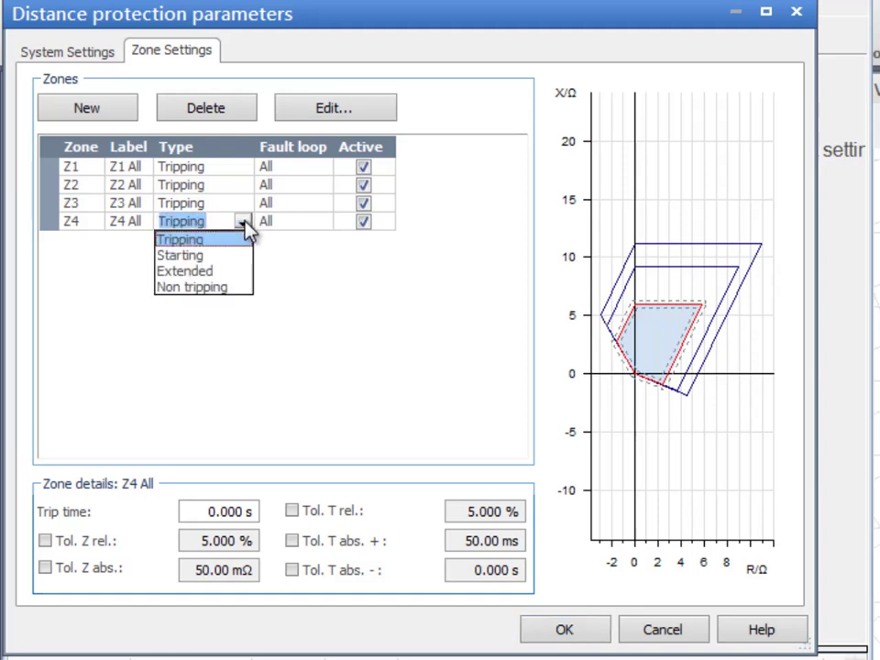
pyautogui.click(184, 272)
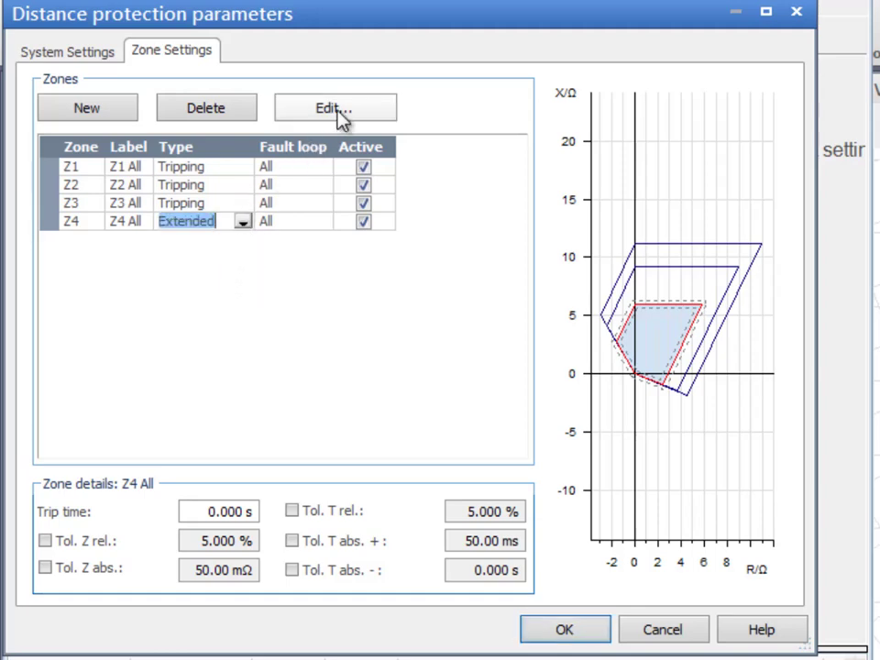
pyautogui.click(334, 106)
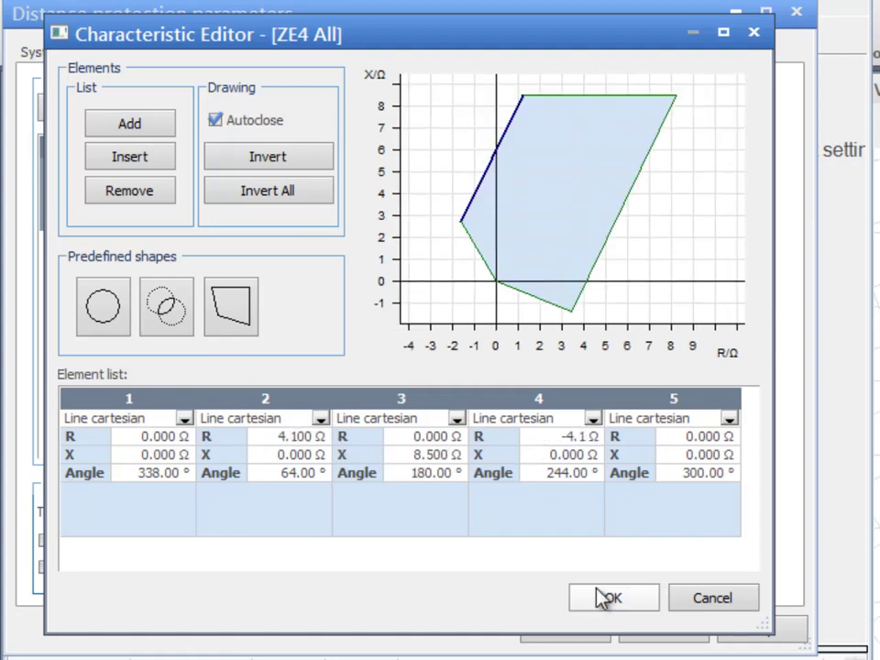
pyautogui.click(612, 598)
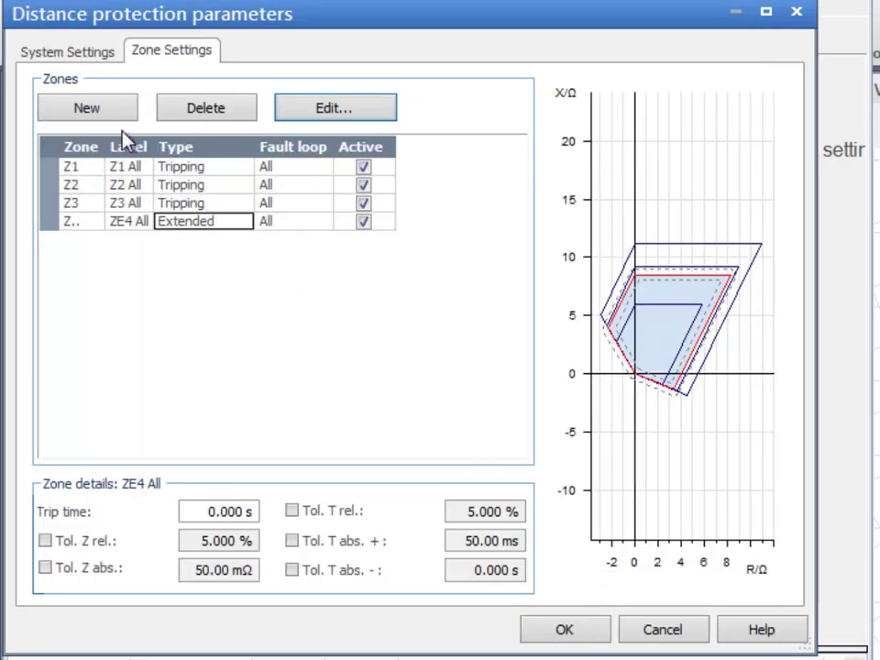
# - Add zone 5 as a Starting zone ZS5 and begin editing its characteristic
pyautogui.click(86, 106)
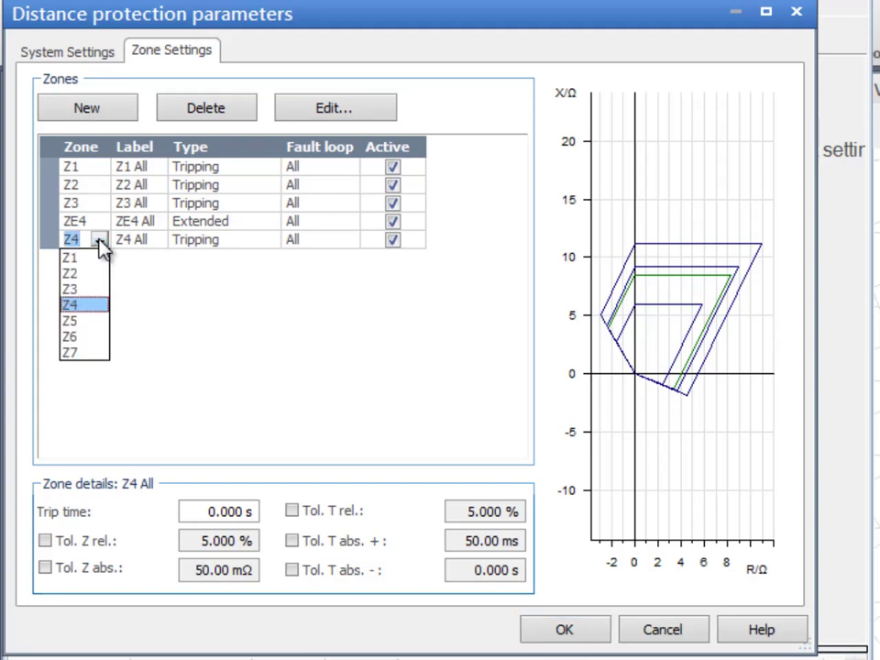
pyautogui.click(70, 319)
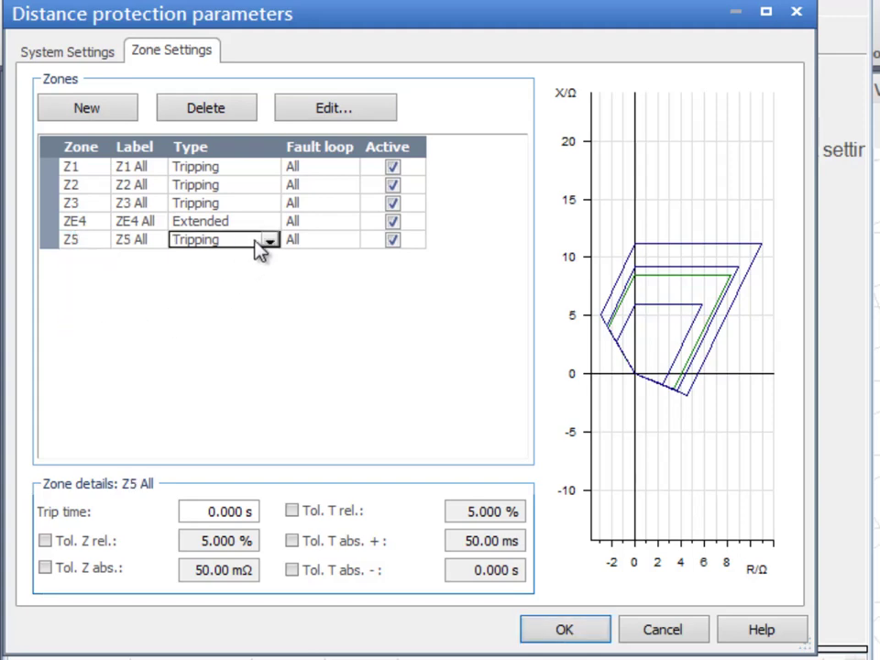
pyautogui.click(194, 238)
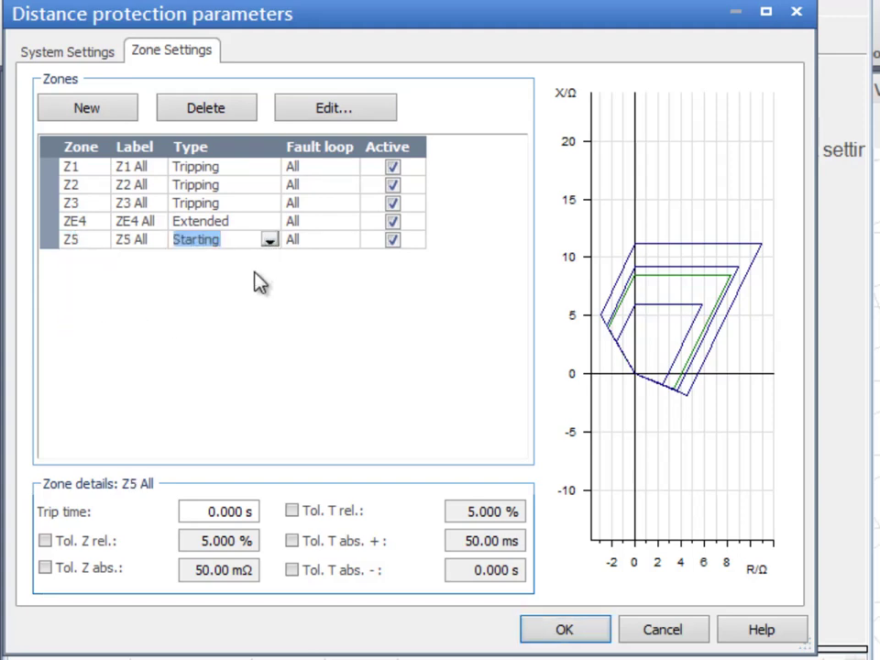
pyautogui.click(333, 106)
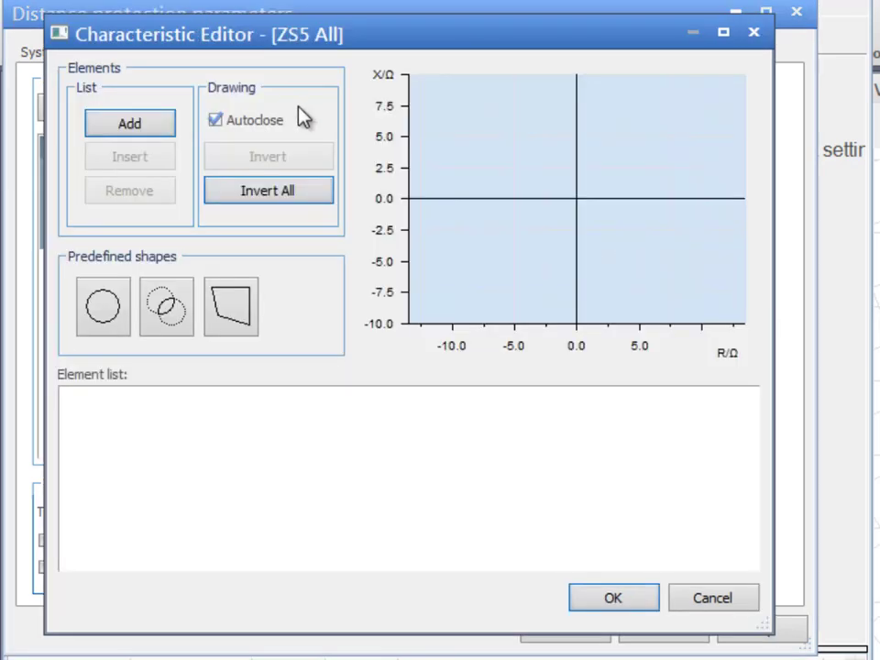
# - Bound ZS5 with two cartesian lines at 338° and 120°, invert the shaded side and accept
pyautogui.click(165, 306)
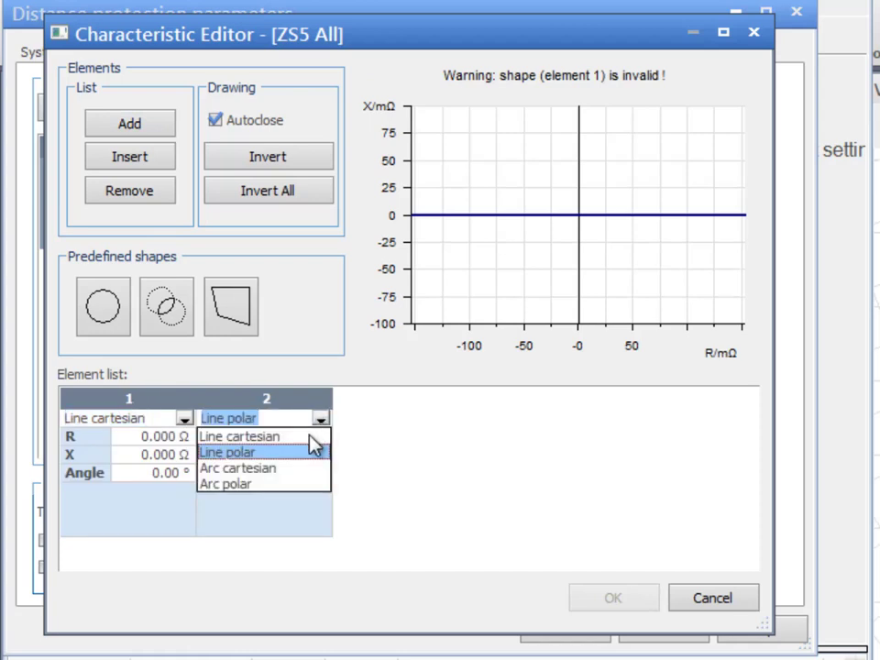
pyautogui.click(238, 436)
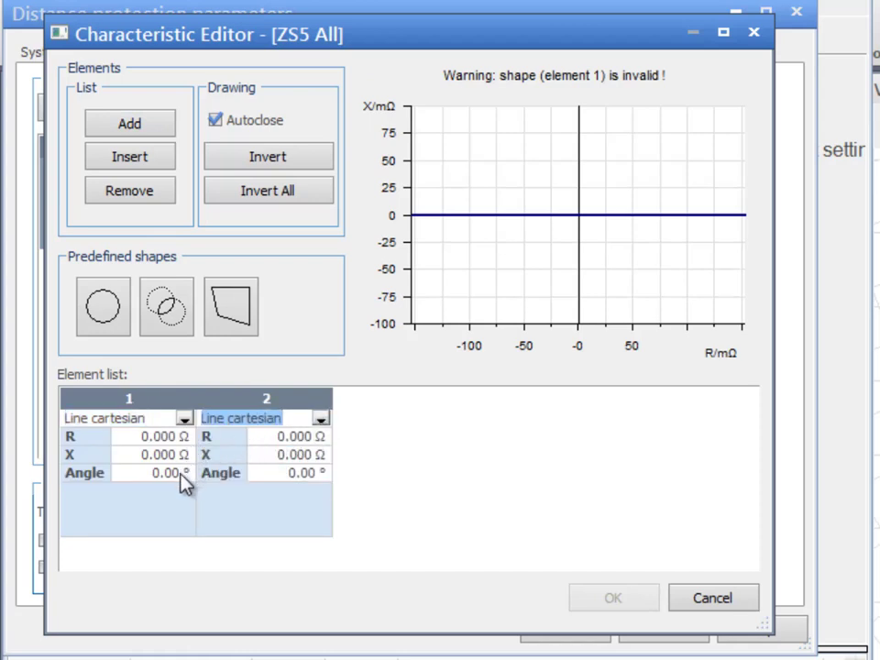
pyautogui.write('338')
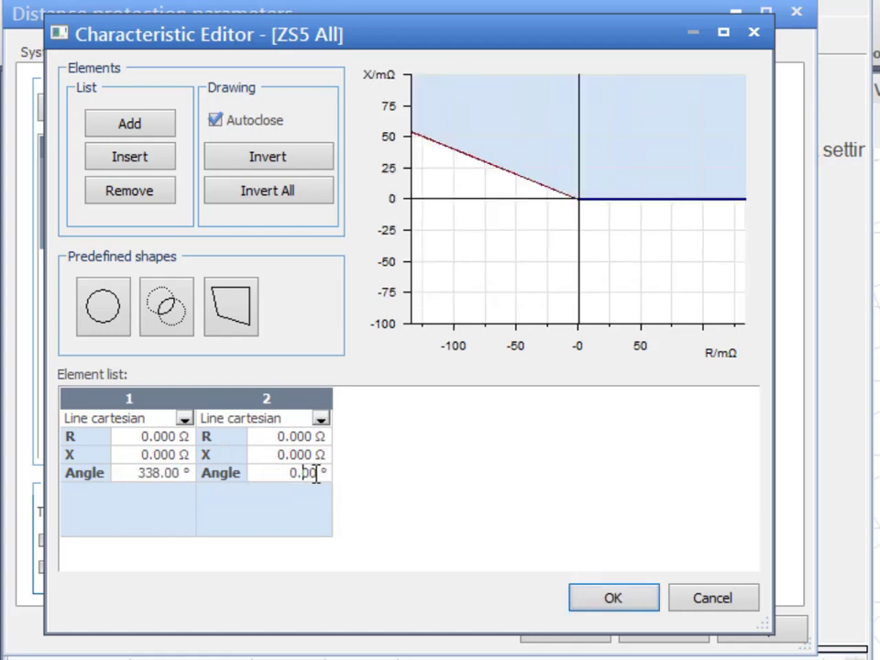
pyautogui.write('120')
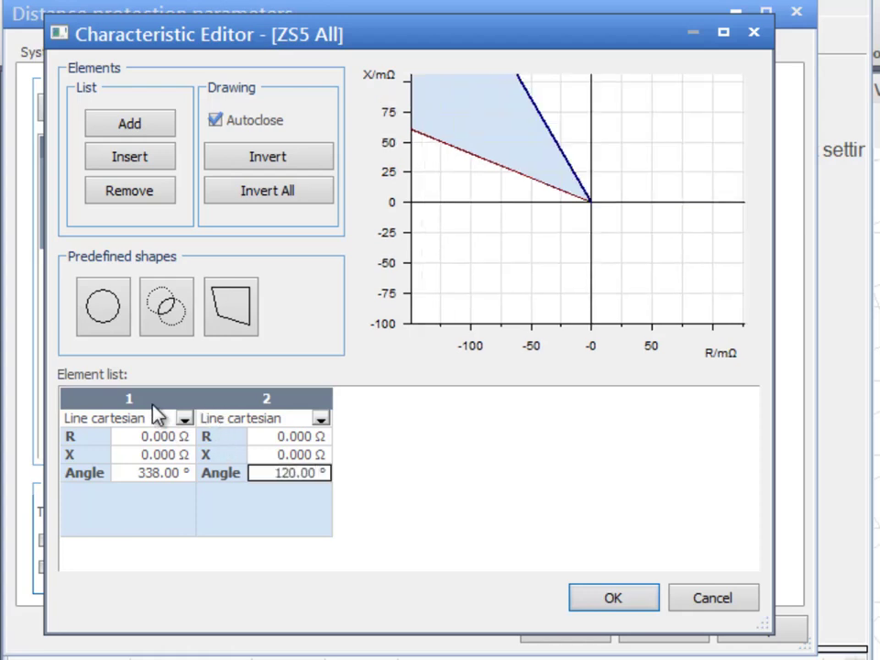
pyautogui.click(268, 156)
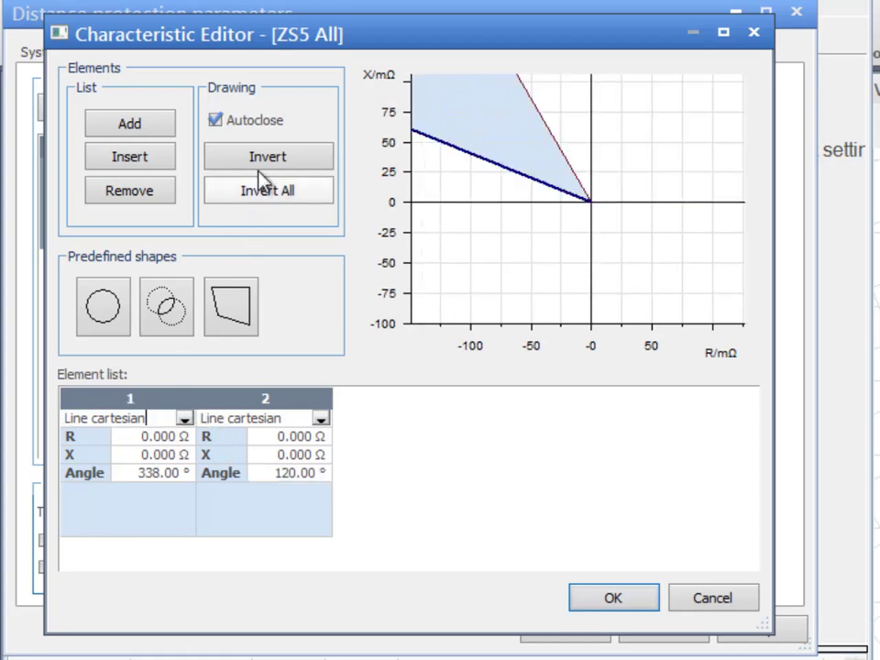
pyautogui.click(268, 156)
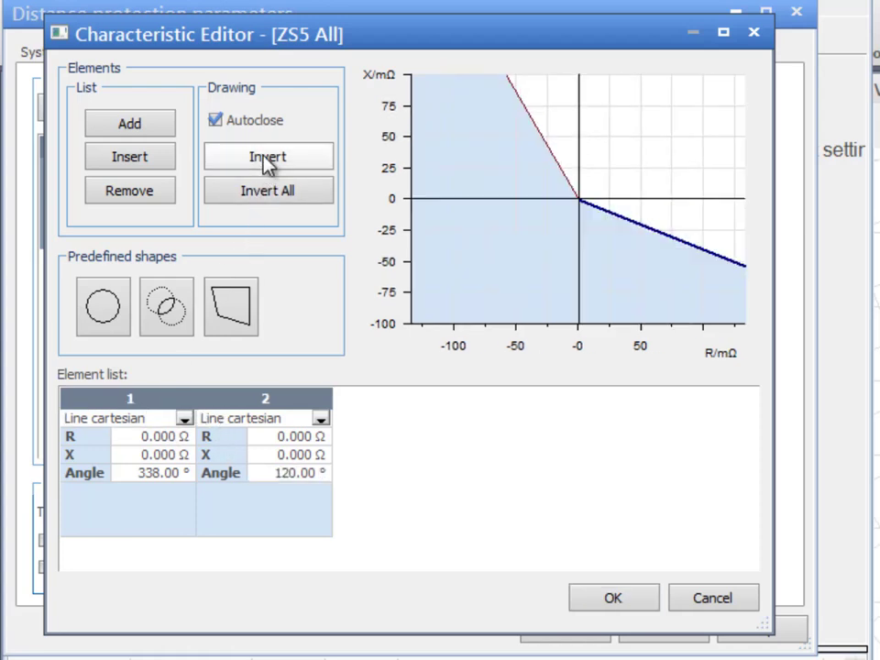
pyautogui.click(268, 156)
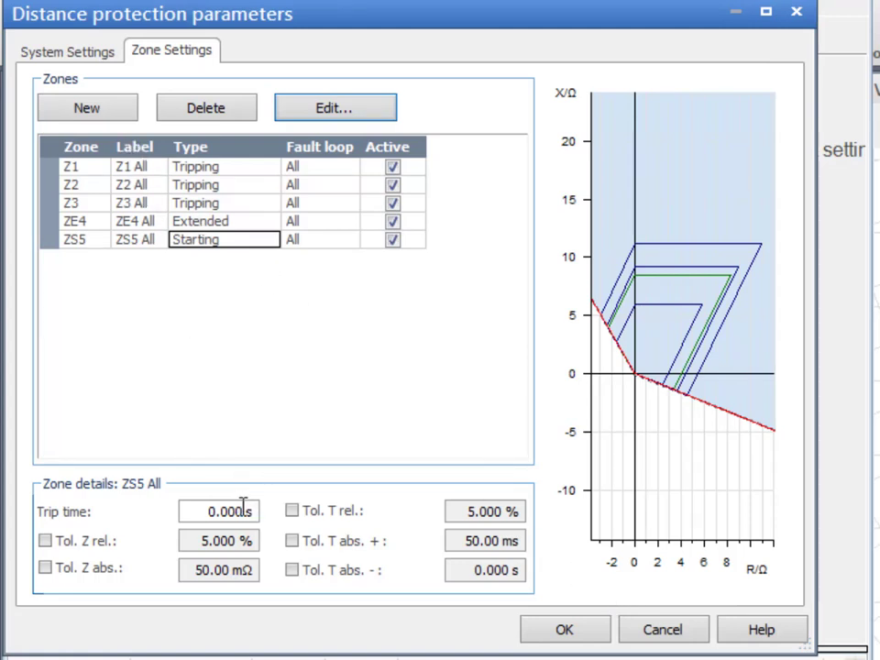
# - Set ZS5 trip time to 1.2 s and add Starting zone ZS6 with an empty, unrestricted characteristic
pyautogui.write('1.2 s')
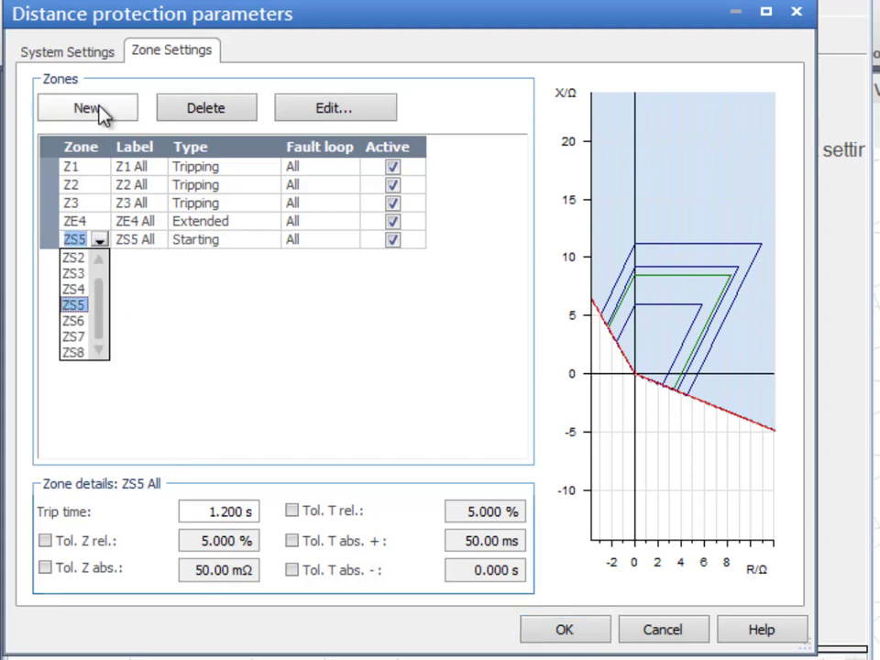
pyautogui.click(88, 107)
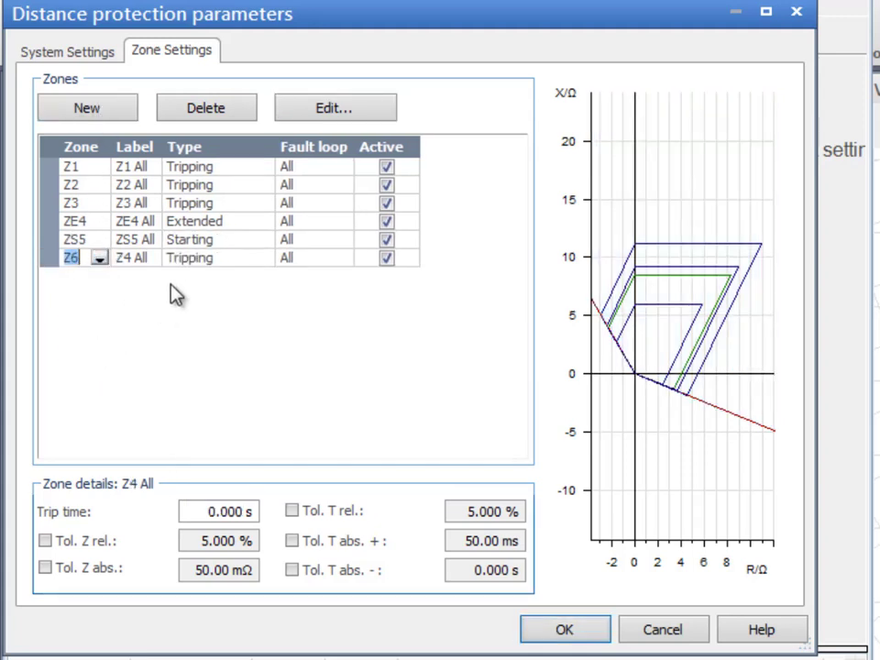
pyautogui.click(264, 256)
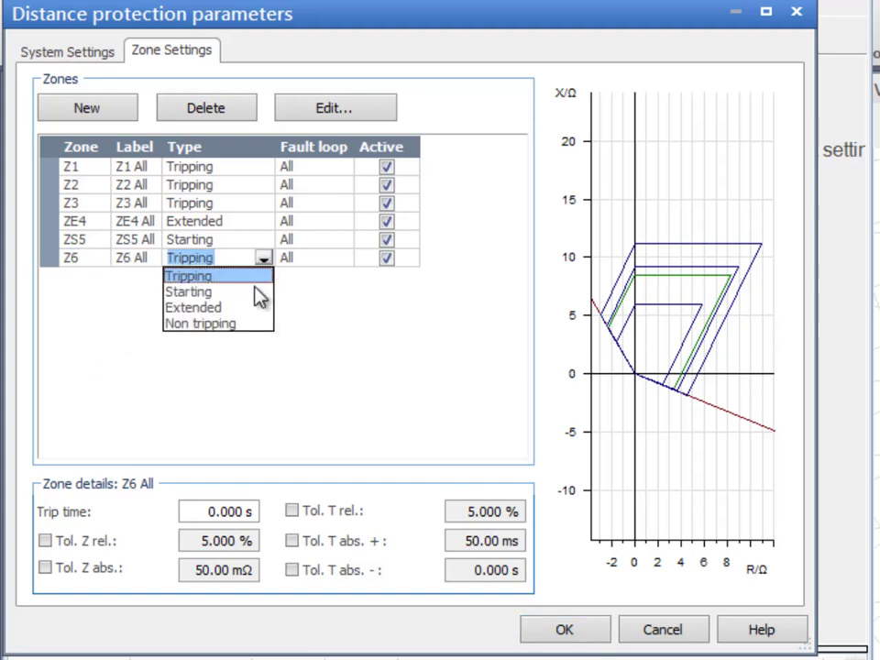
pyautogui.click(187, 290)
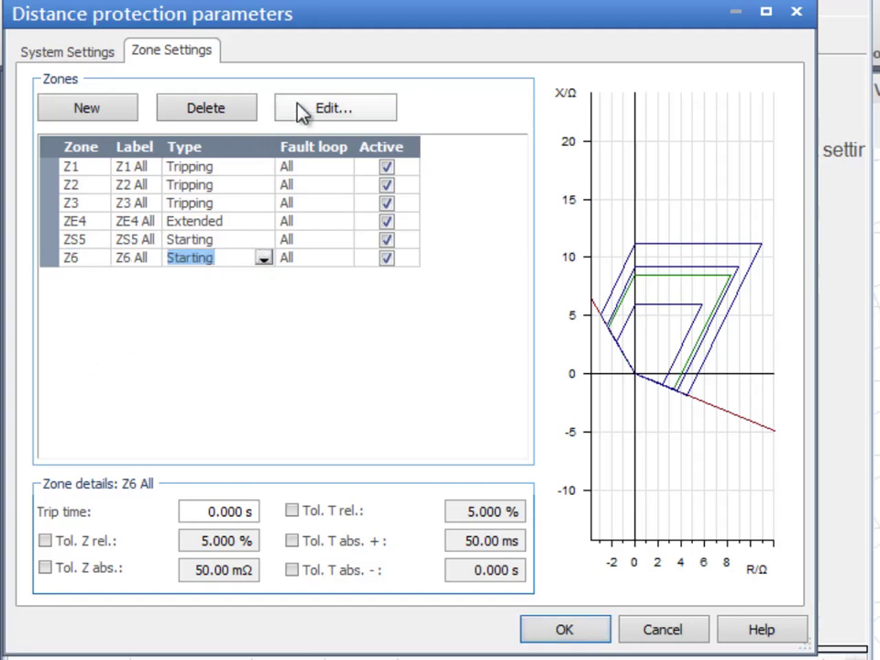
pyautogui.click(333, 106)
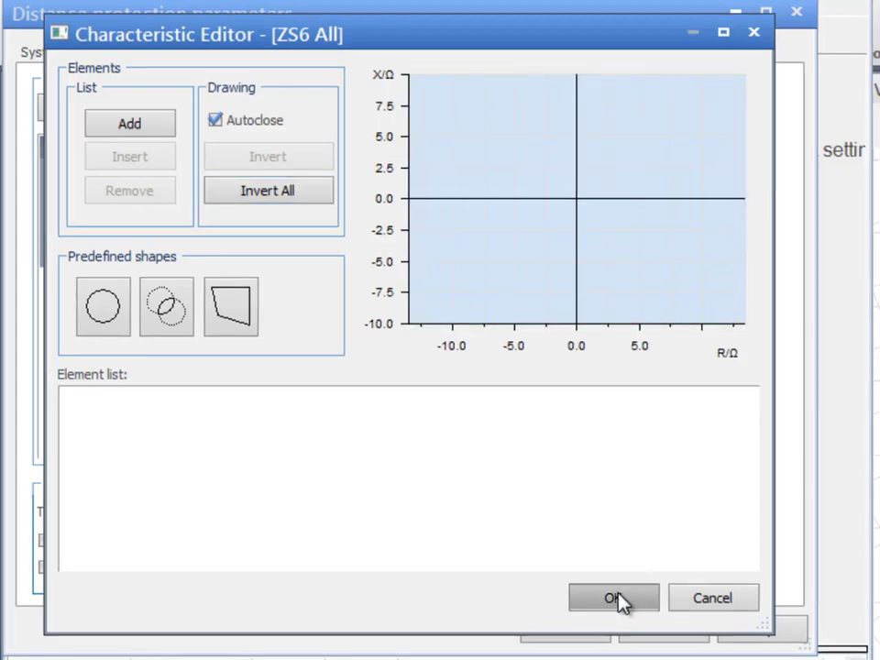
pyautogui.click(612, 598)
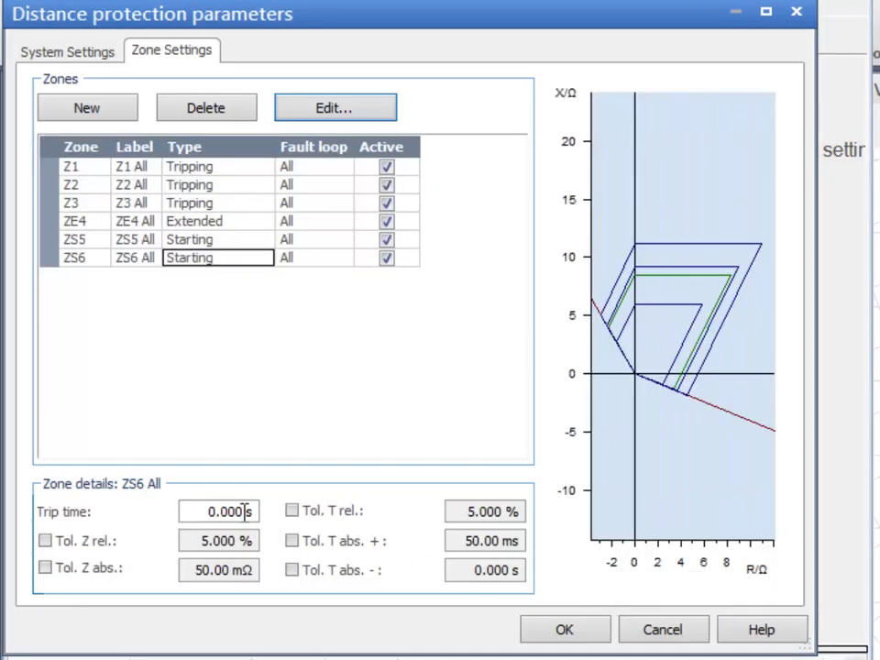